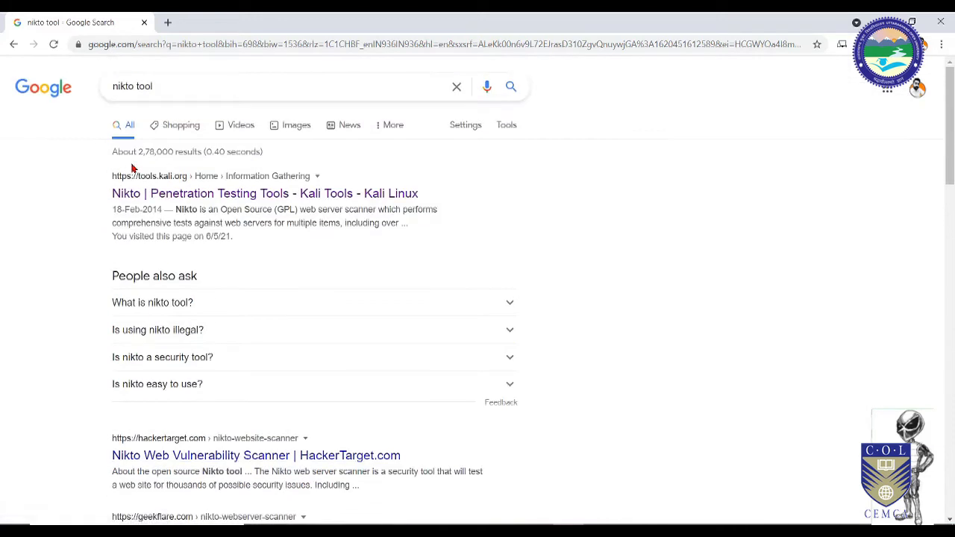
# Open the Kali Tools Nikto page, zoom in, and highlight the dangerous-files and server-configuration sentences.
pyautogui.click(265, 193)
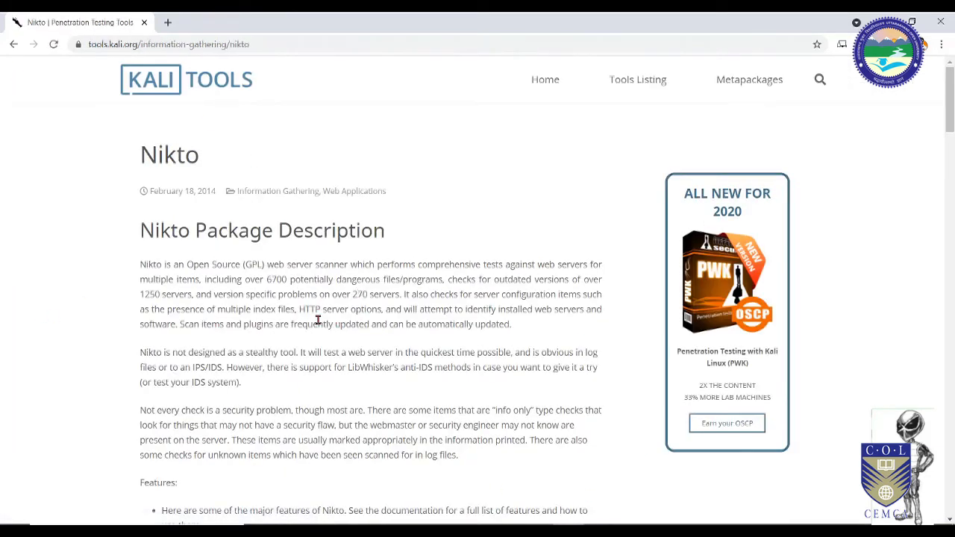
pyautogui.moveTo(140, 264); pyautogui.dragTo(198, 279)
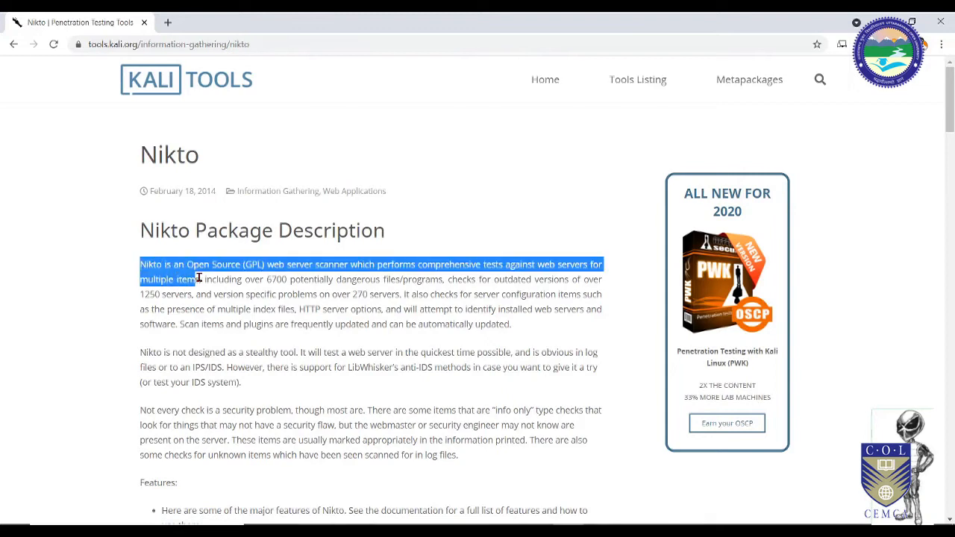
pyautogui.press('ctrl+plus')
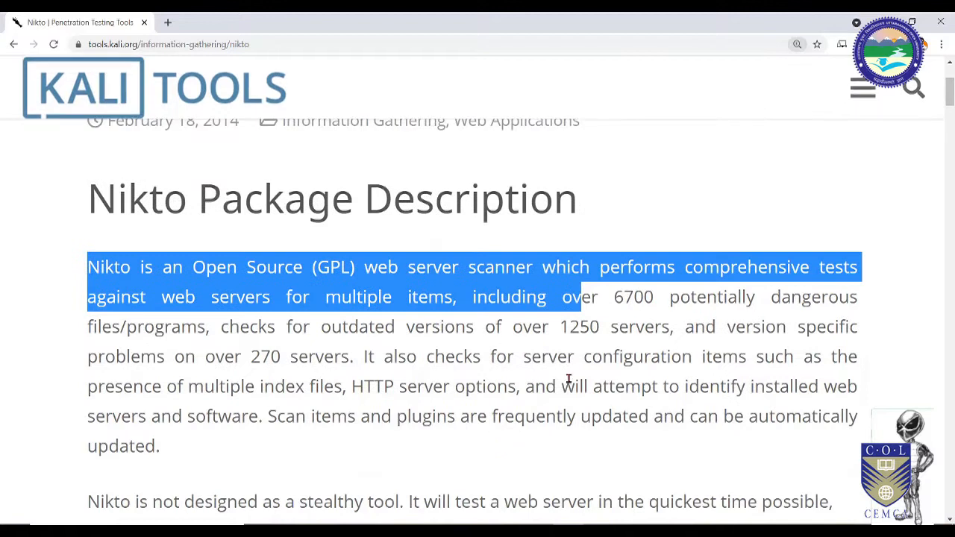
pyautogui.click(489, 297)
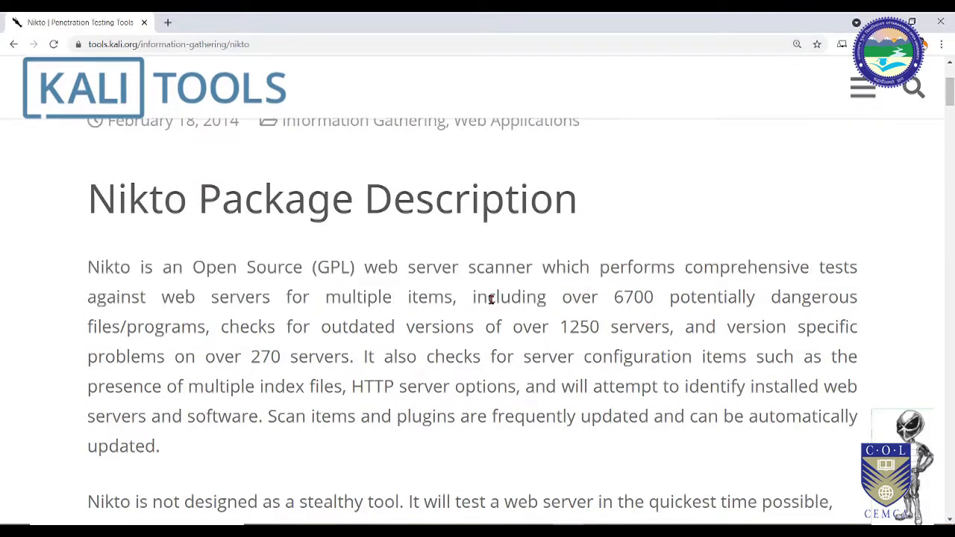
pyautogui.moveTo(472, 296); pyautogui.dragTo(858, 297)
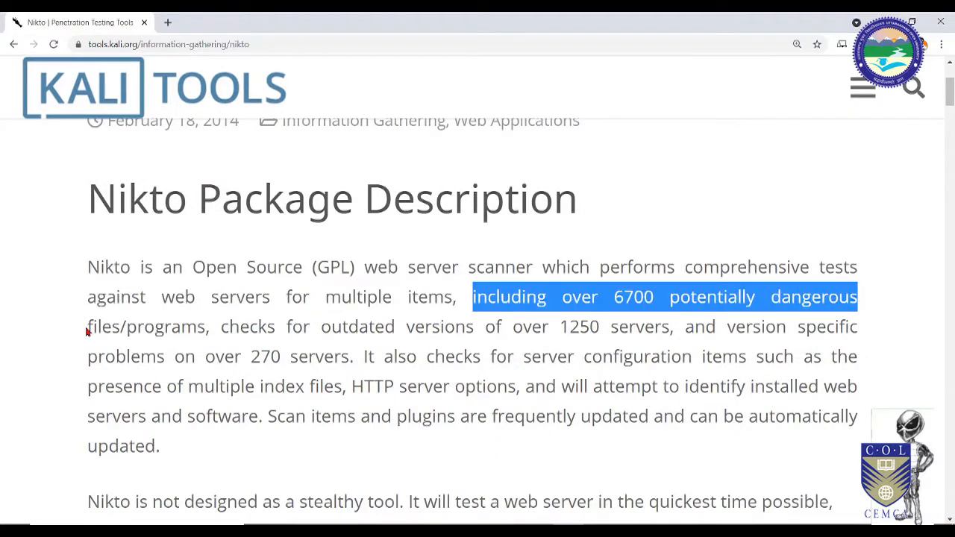
pyautogui.moveTo(472, 296); pyautogui.dragTo(666, 356)
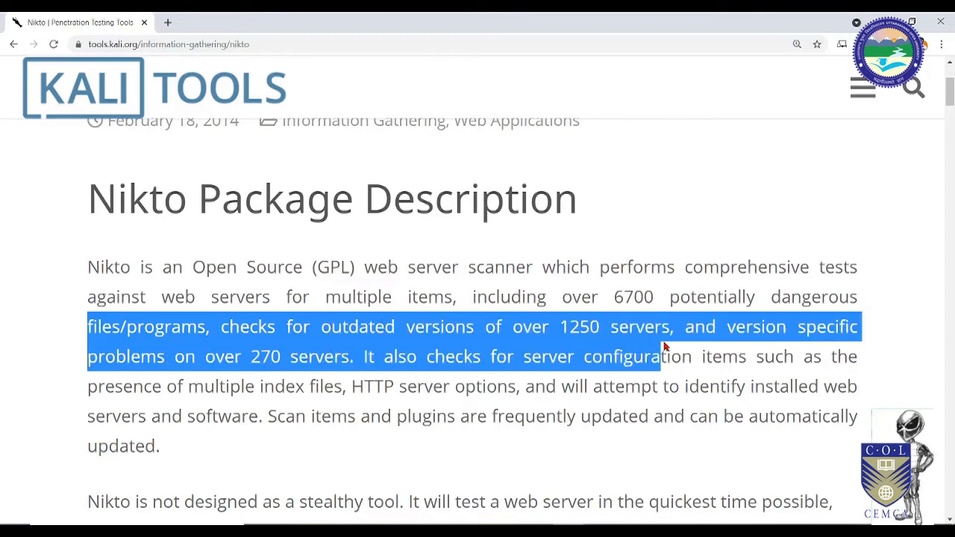
pyautogui.moveTo(663, 355); pyautogui.dragTo(384, 386)
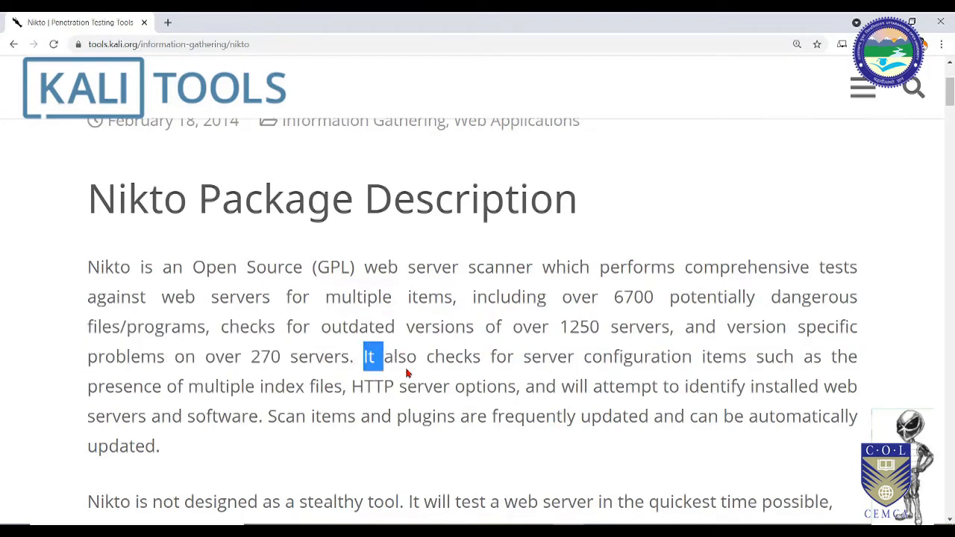
pyautogui.moveTo(369, 356); pyautogui.dragTo(254, 415)
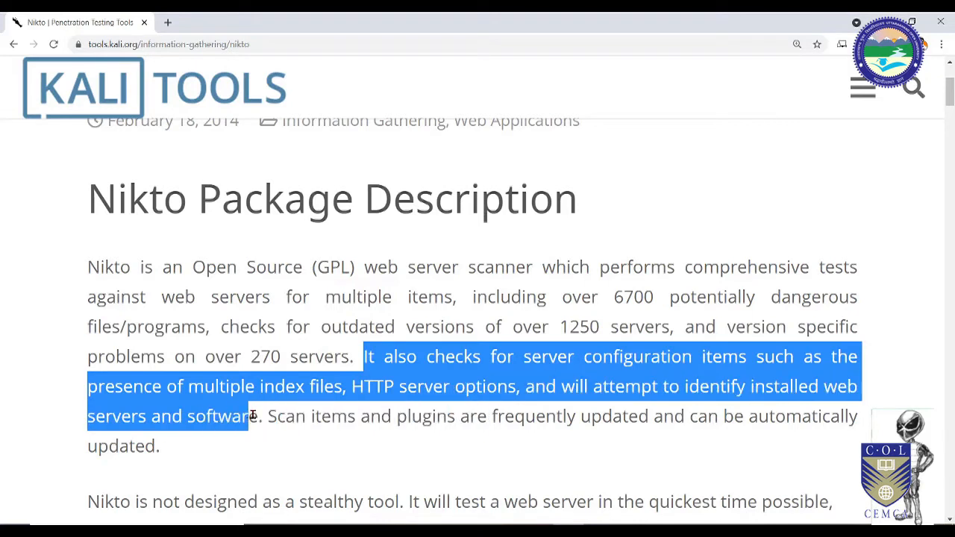
# Highlight the not-stealthy and report-format notes, then scroll down to the Features list.
pyautogui.scroll(-3)
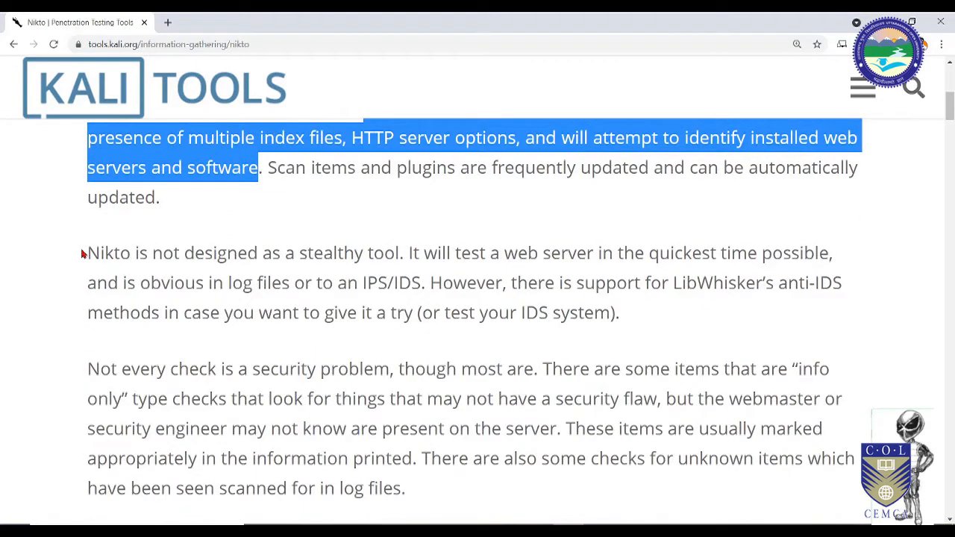
pyautogui.moveTo(87, 253); pyautogui.dragTo(681, 252)
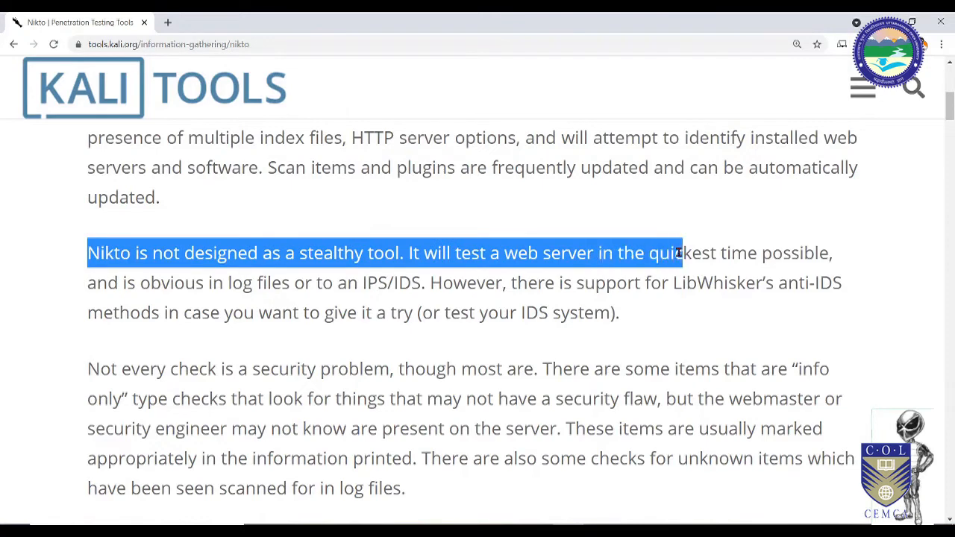
pyautogui.moveTo(679, 252); pyautogui.dragTo(707, 315)
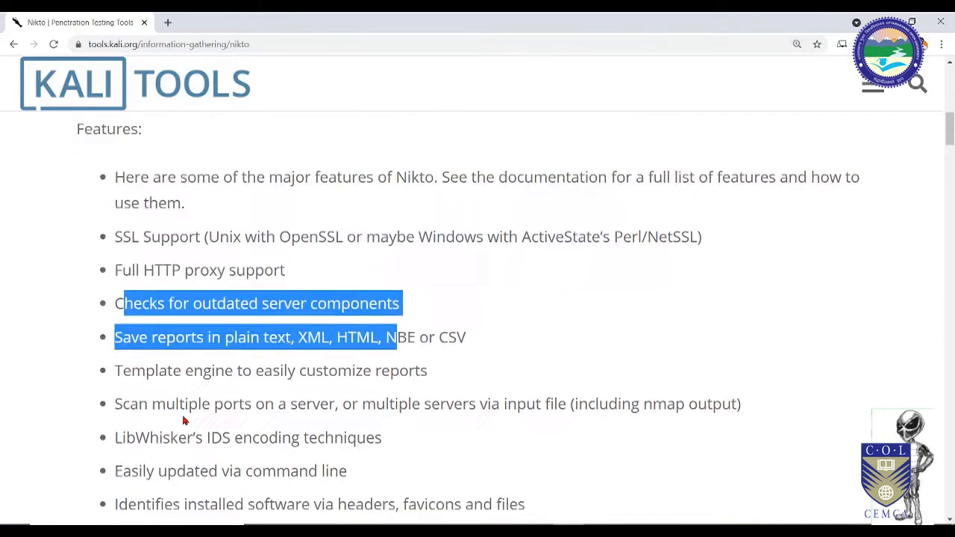
pyautogui.scroll(-3)
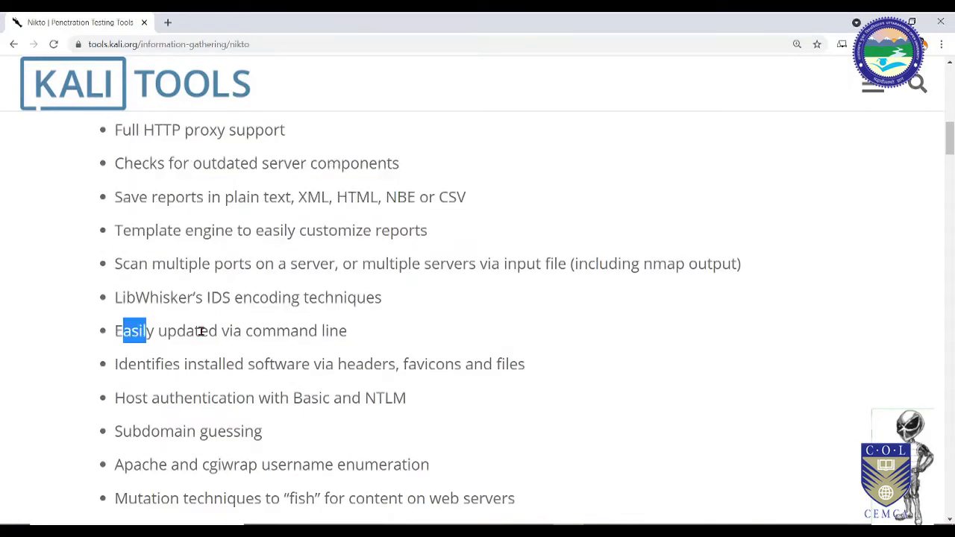
pyautogui.scroll(-3)
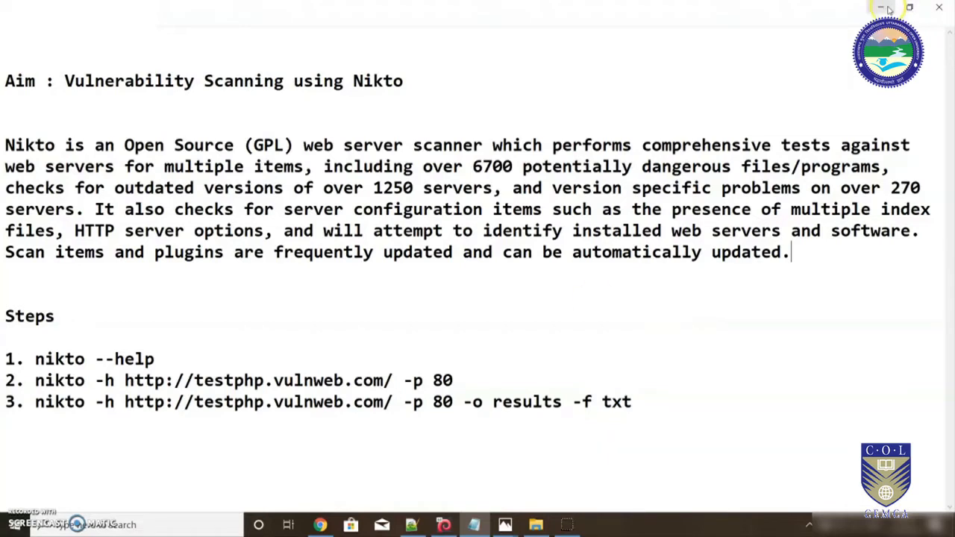
pyautogui.moveTo(636, 271)
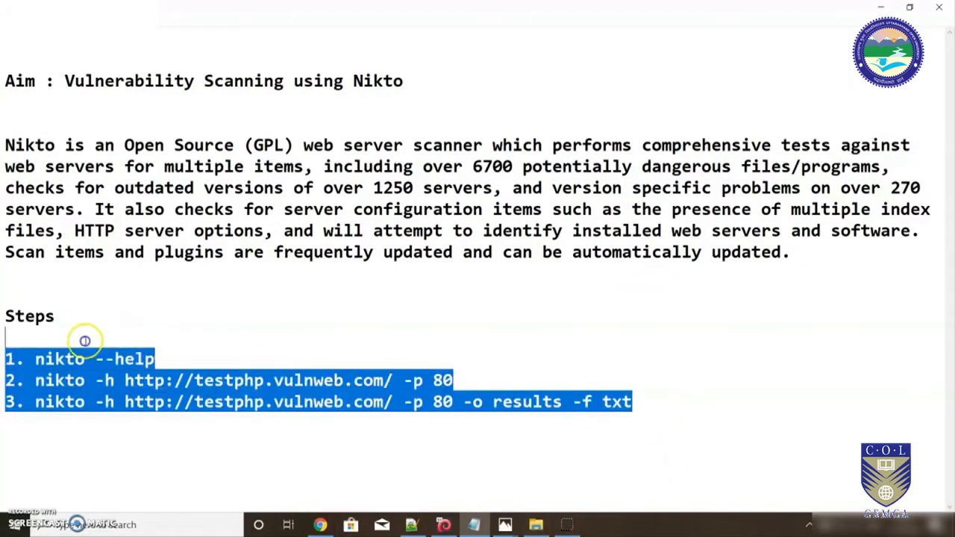
pyautogui.moveTo(473, 377)
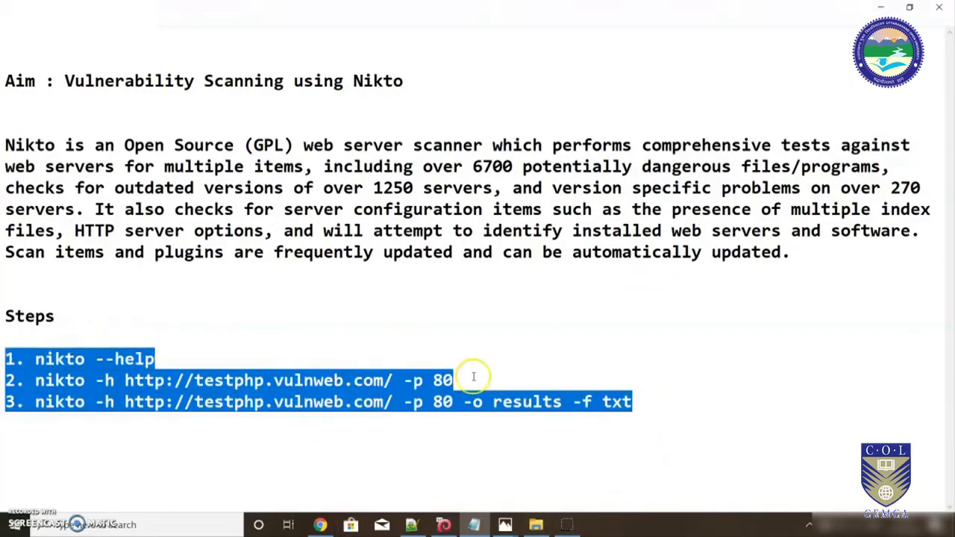
# Leave the Nikto notes in Notepad and switch to the Kali virtual machine.
pyautogui.click(501, 332)
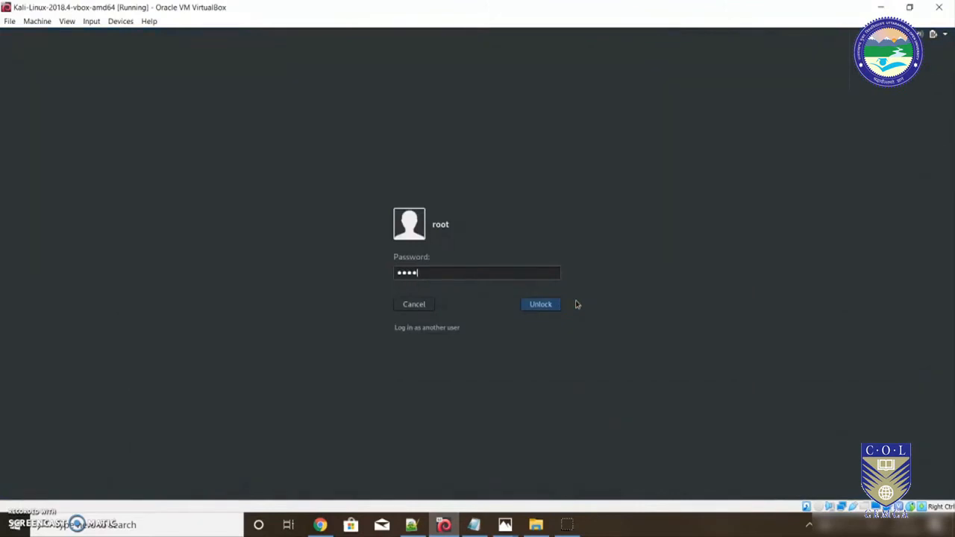
# Unlock the Kali root session and run nikto --h to list Nikto's options.
pyautogui.click(540, 304)
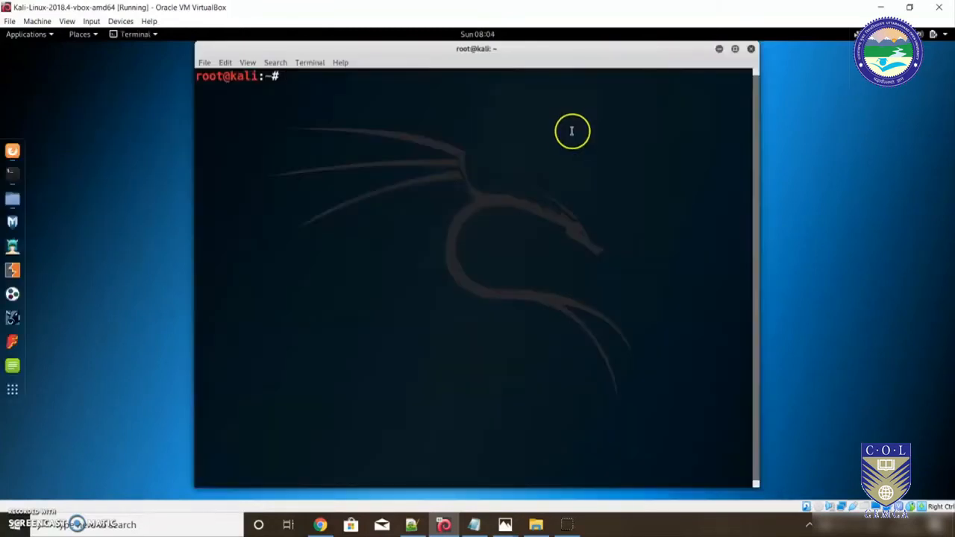
pyautogui.write('n')
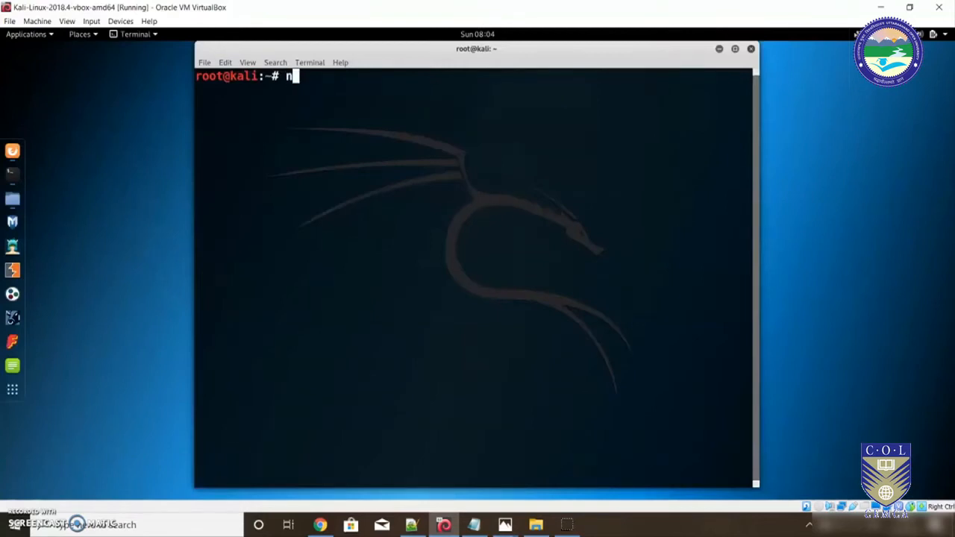
pyautogui.write('ikto')
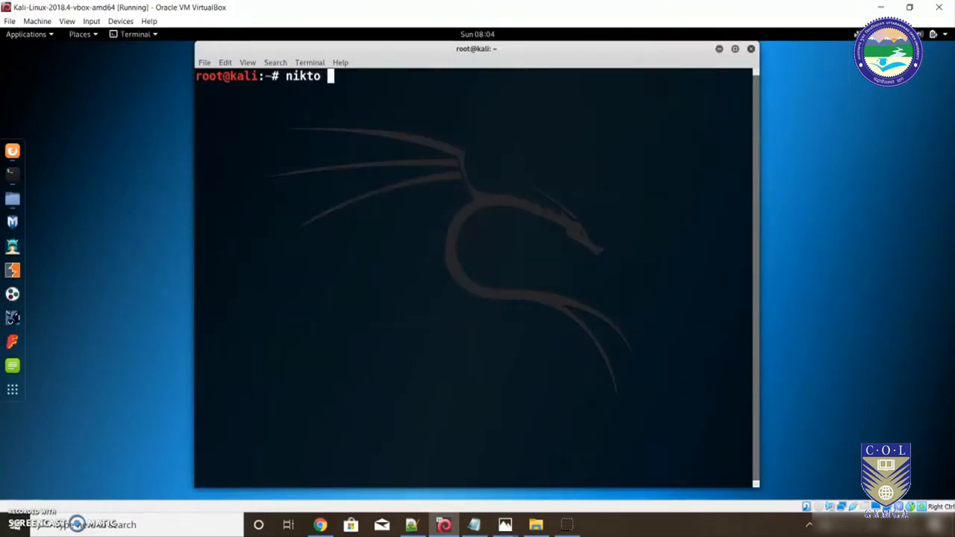
pyautogui.write('--h')
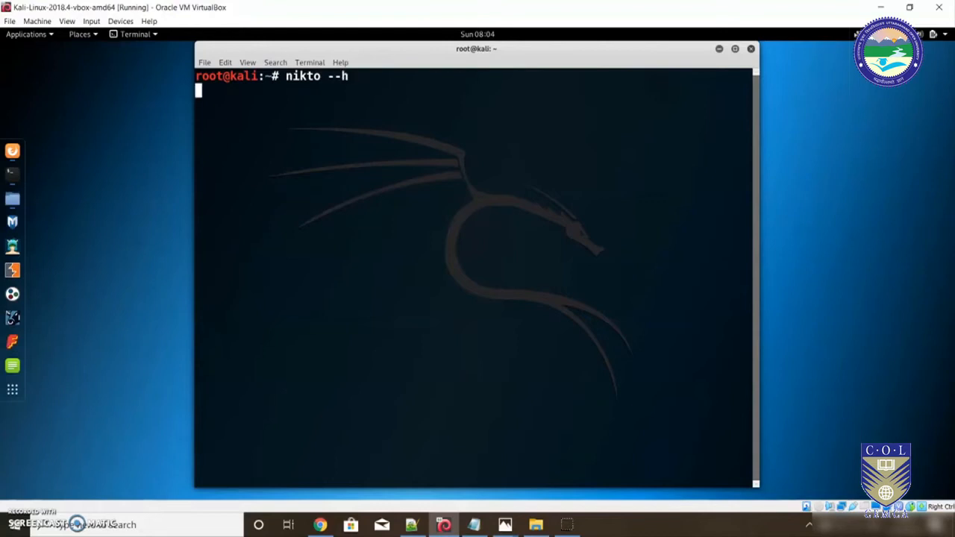
pyautogui.press('Return')
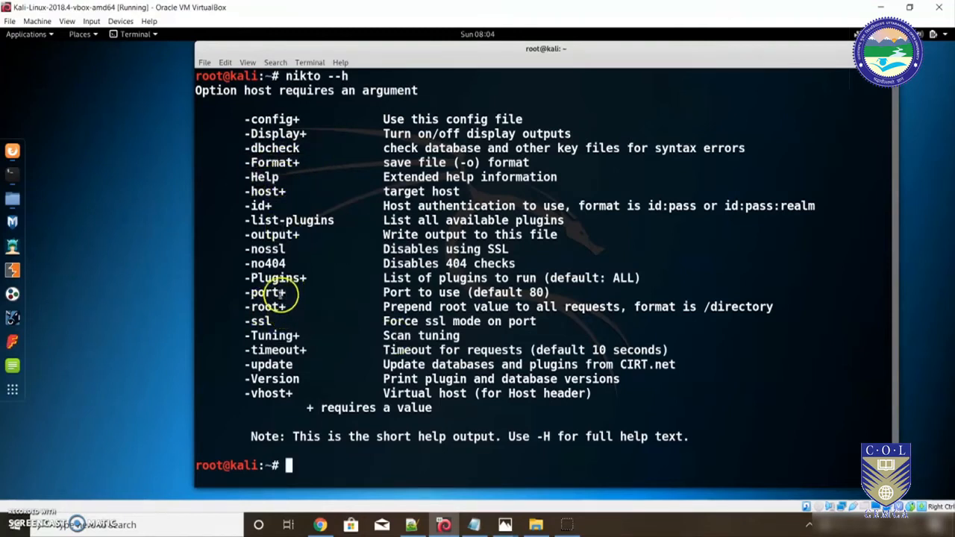
pyautogui.doubleClick(274, 277)
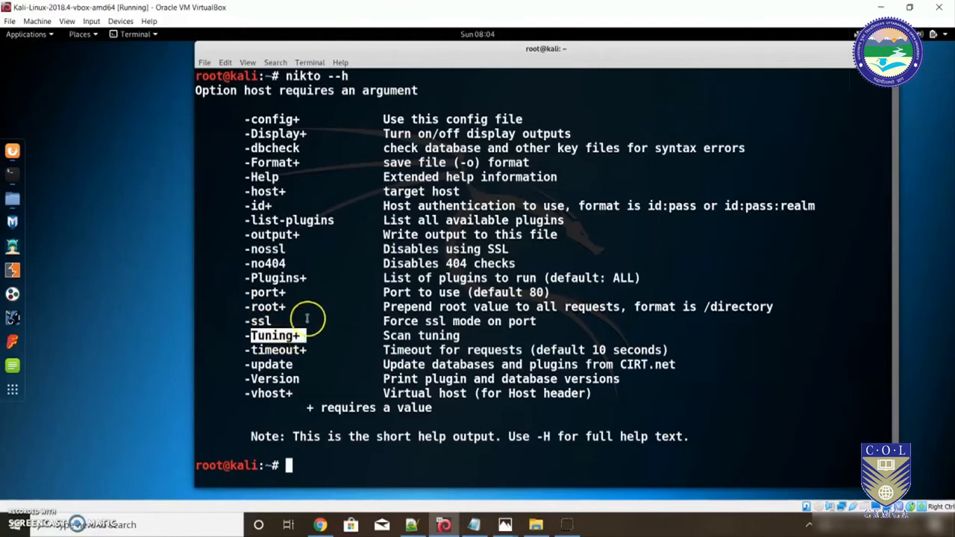
pyautogui.moveTo(337, 287)
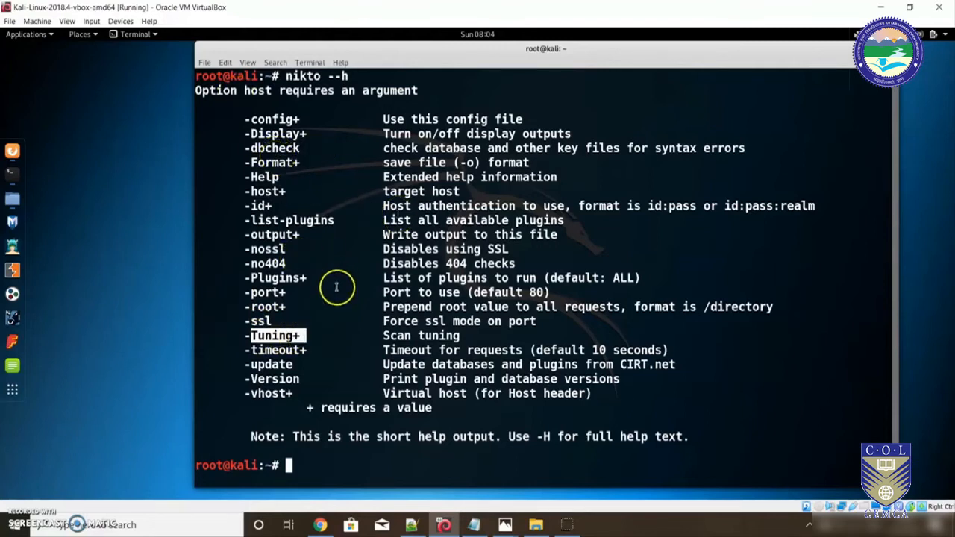
pyautogui.moveTo(443, 217)
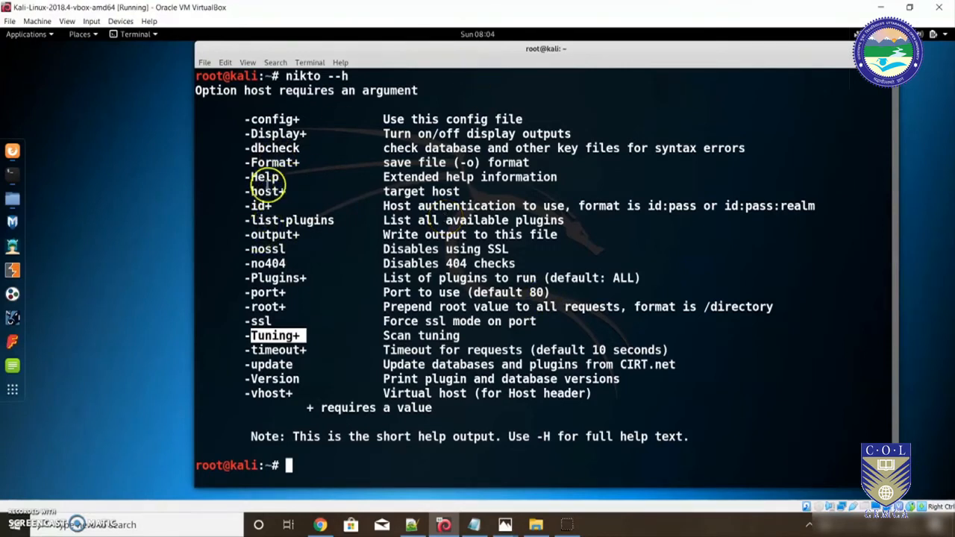
pyautogui.doubleClick(263, 177)
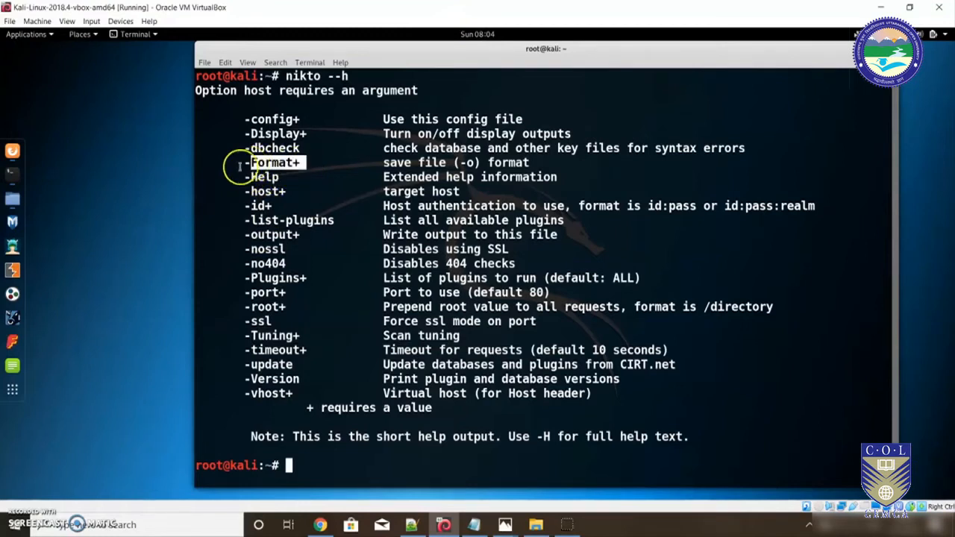
pyautogui.moveTo(284, 248)
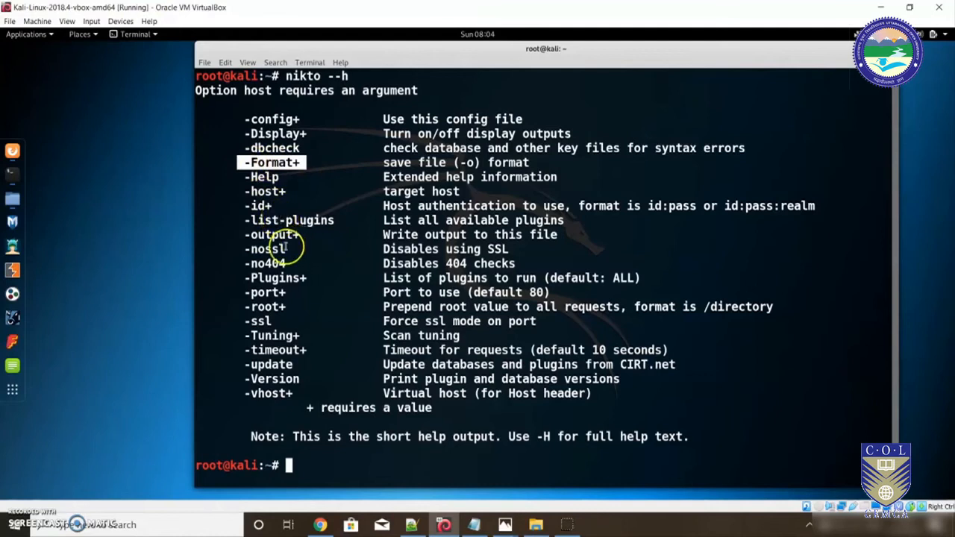
pyautogui.moveTo(280, 328)
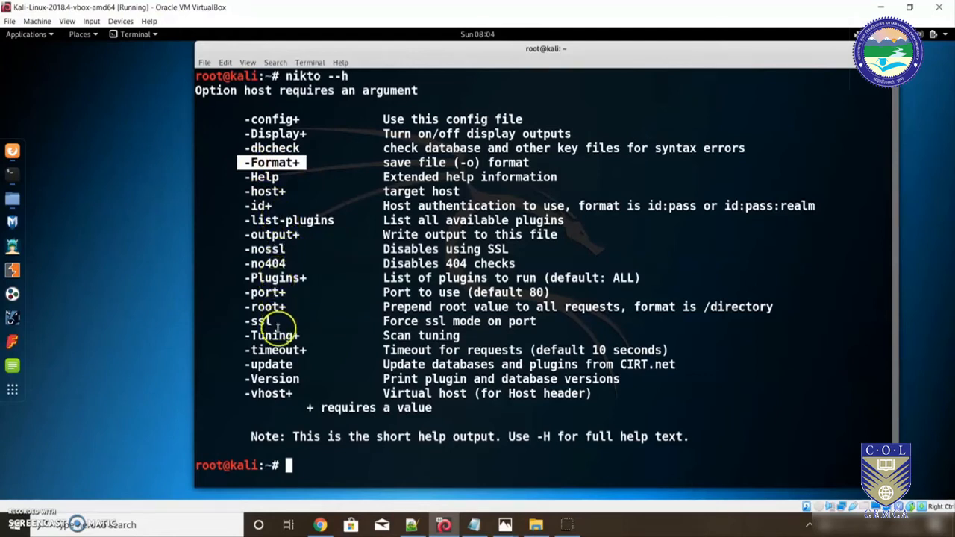
pyautogui.moveTo(440, 291)
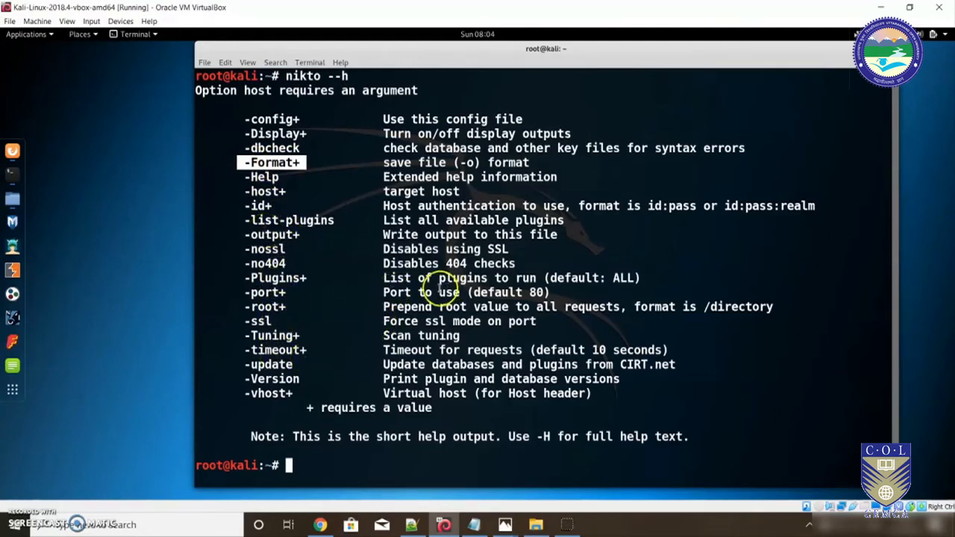
pyautogui.moveTo(306, 237)
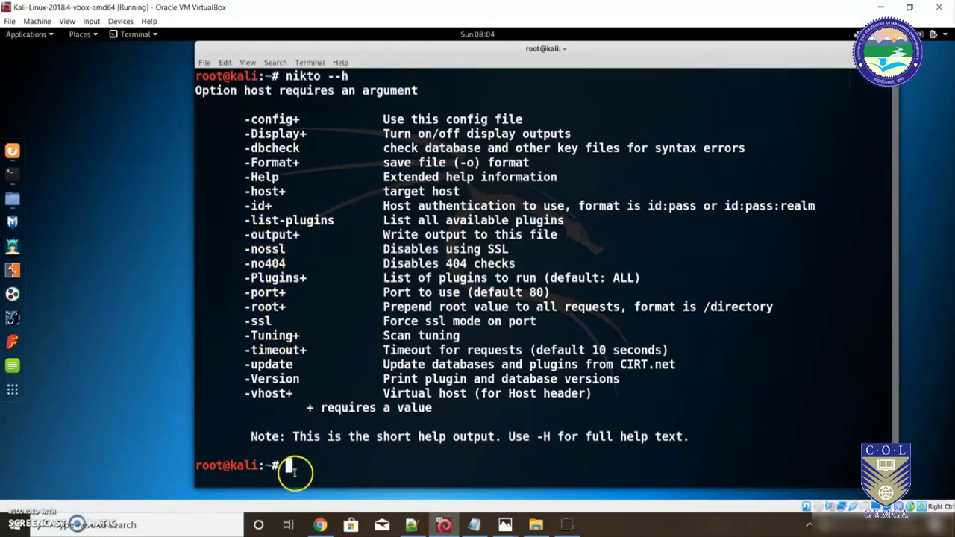
pyautogui.write('n')
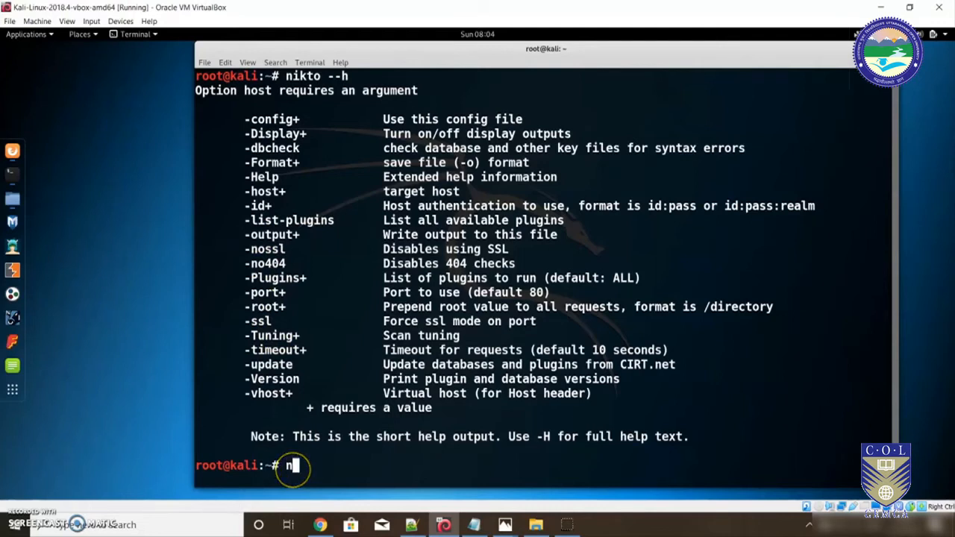
pyautogui.write('ikto')
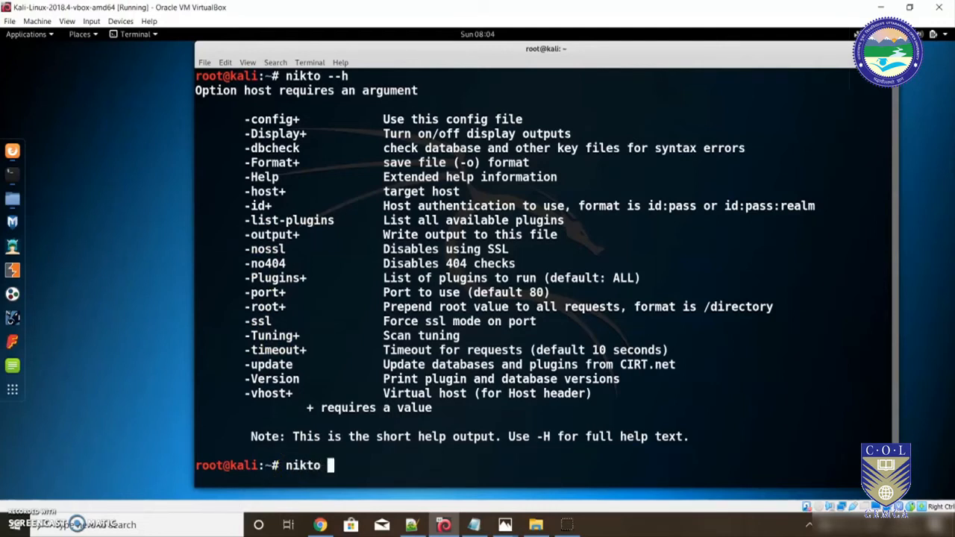
pyautogui.write('--h')
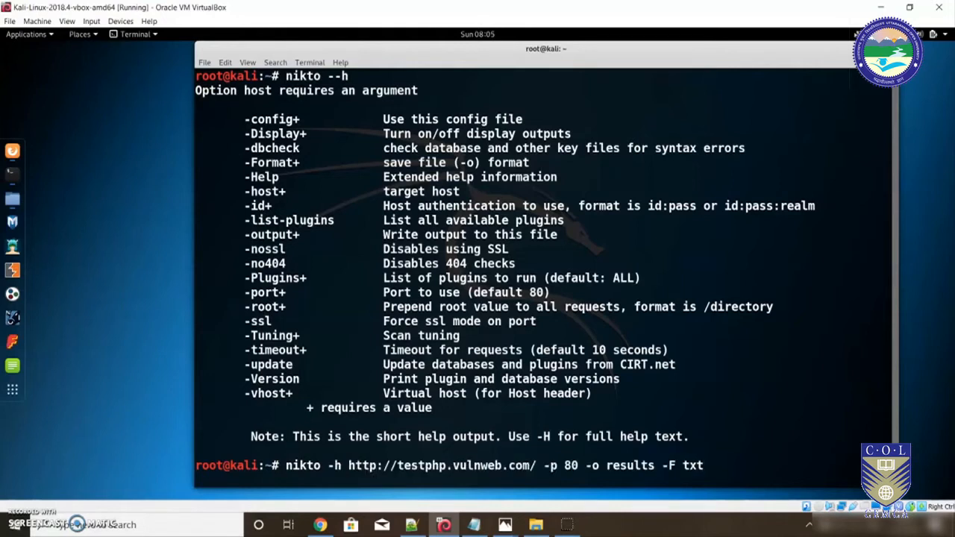
pyautogui.press('BackSpace')
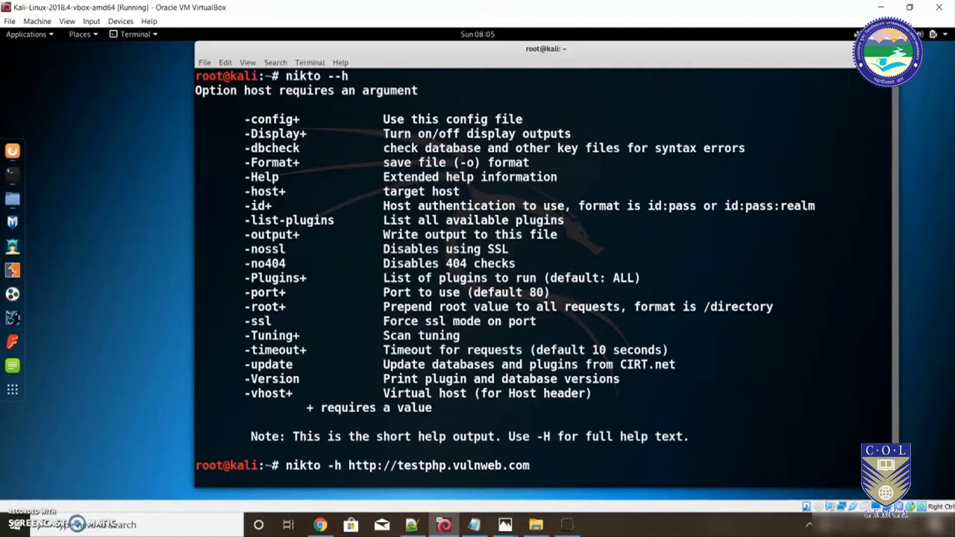
pyautogui.write('-')
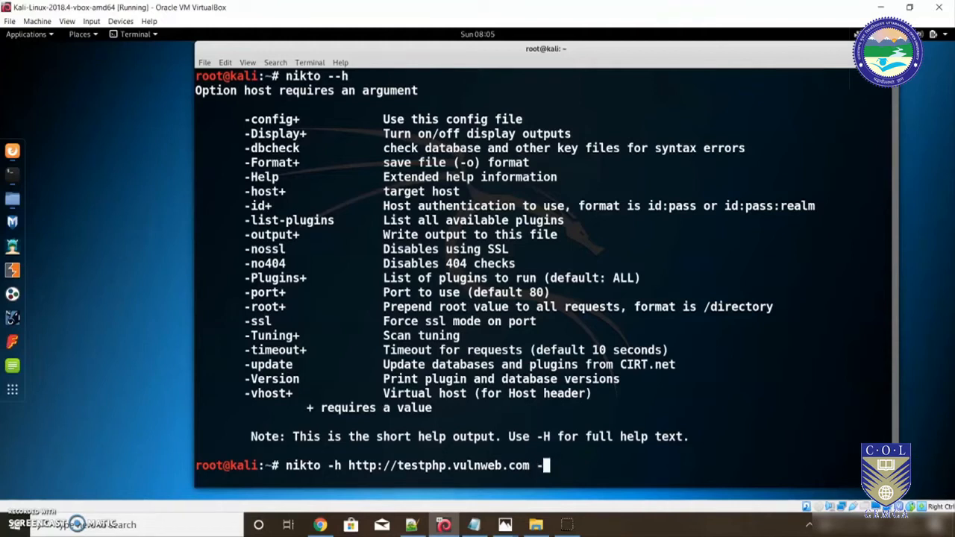
pyautogui.write('p')
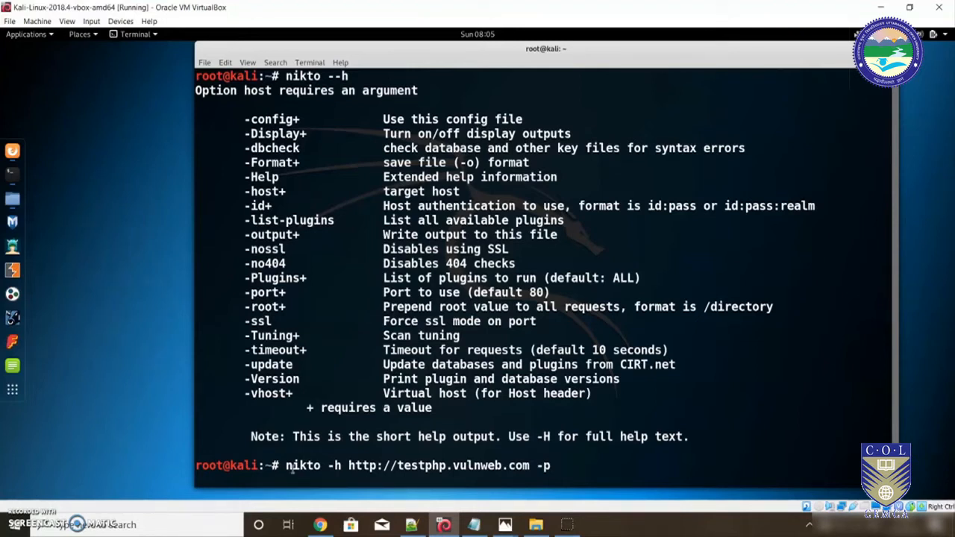
pyautogui.write('80')
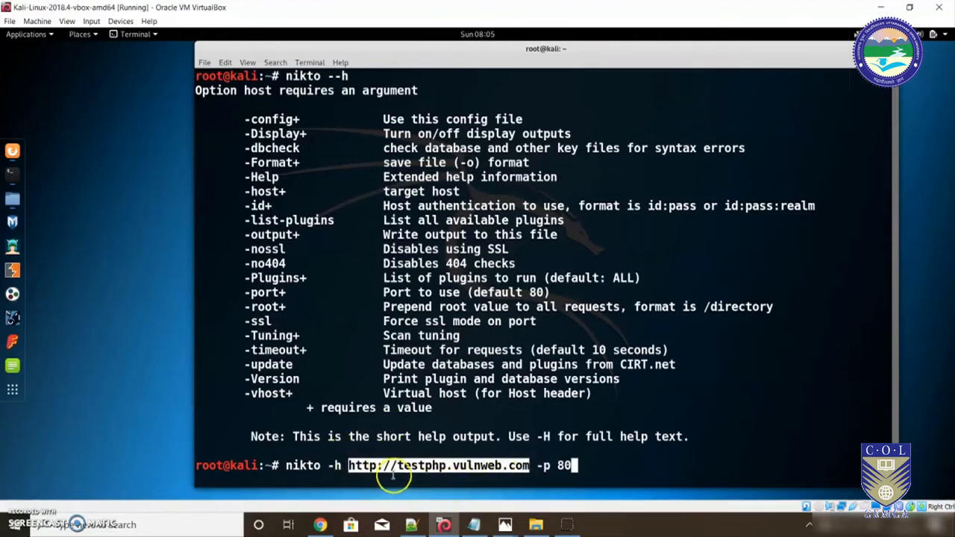
pyautogui.moveTo(609, 458)
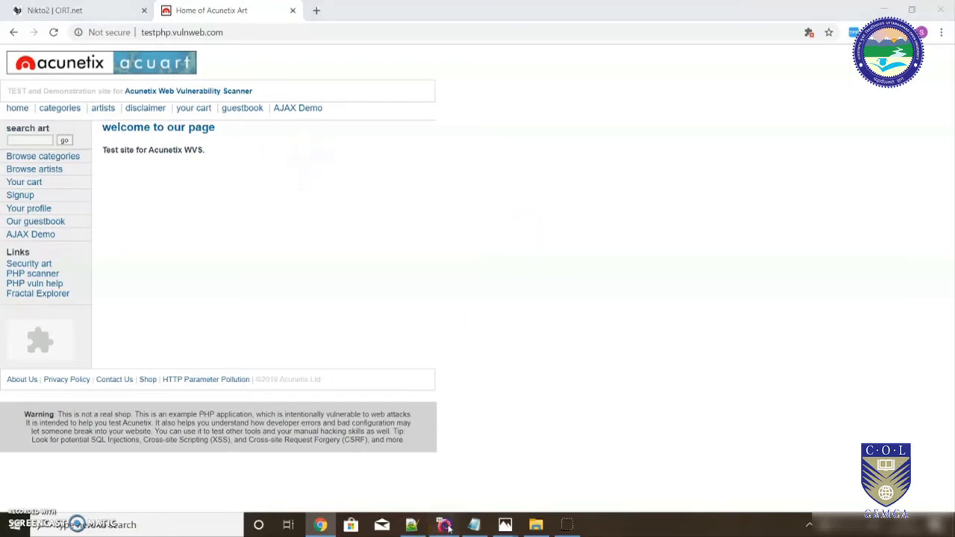
pyautogui.click(443, 524)
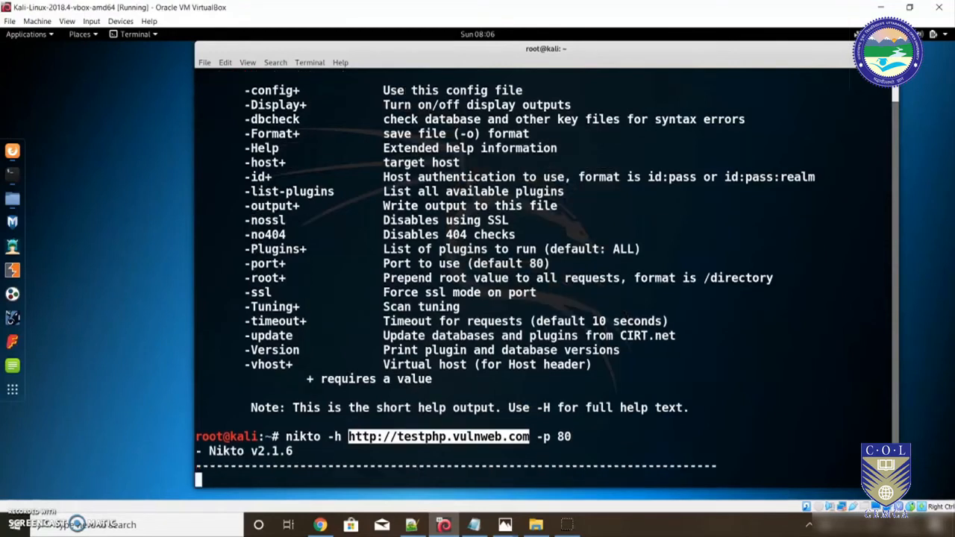
# Run the port-80 scan of testphp.vulnweb.com, review findings, then stop it with Ctrl+C.
pyautogui.press('Return')
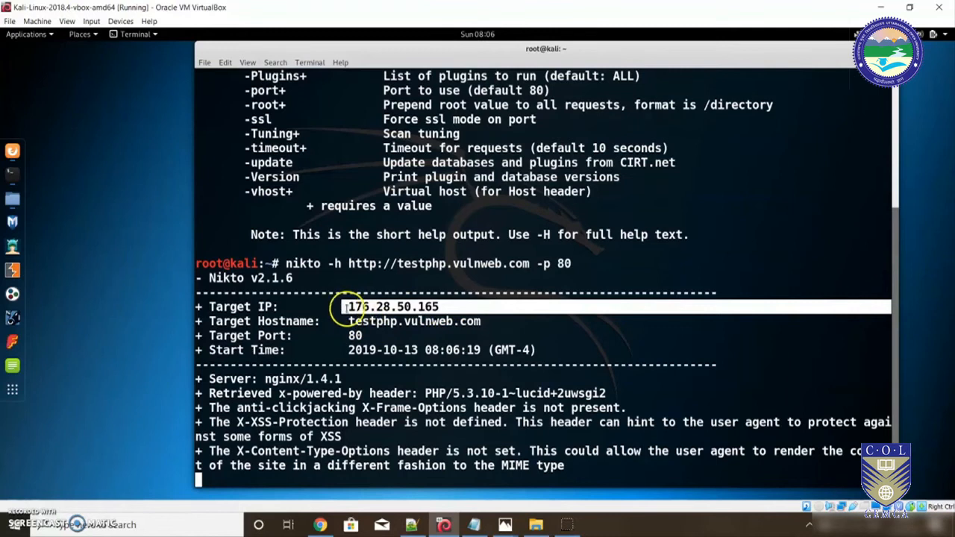
pyautogui.moveTo(364, 273)
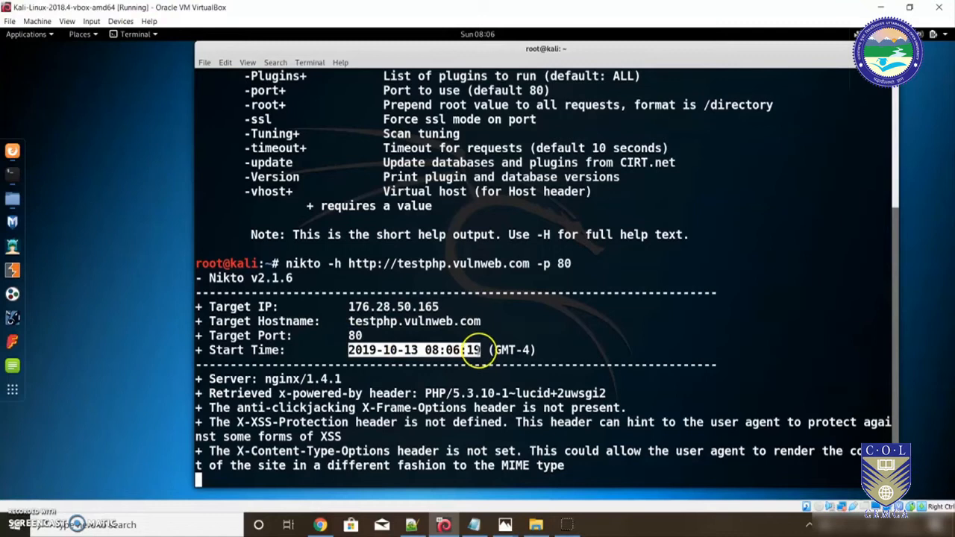
pyautogui.moveTo(830, 121)
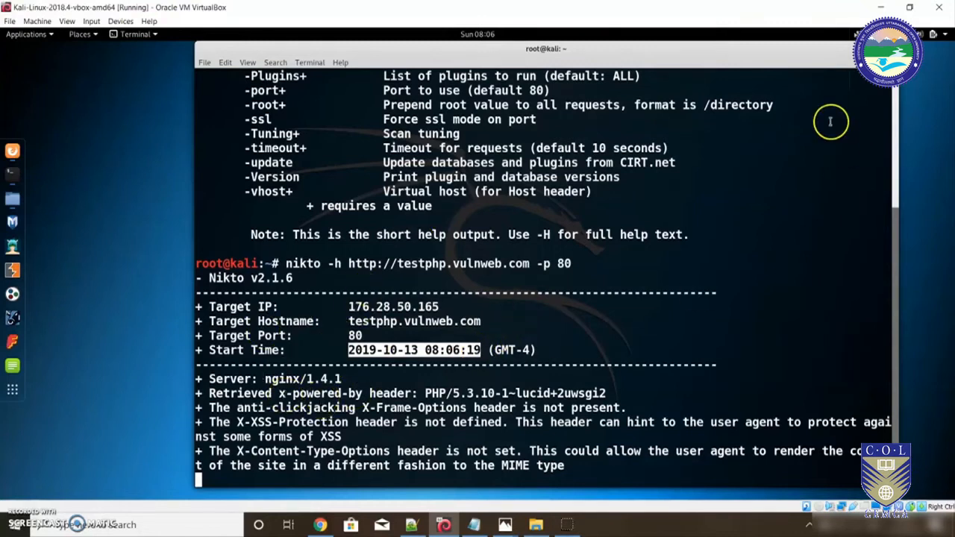
pyautogui.moveTo(833, 162)
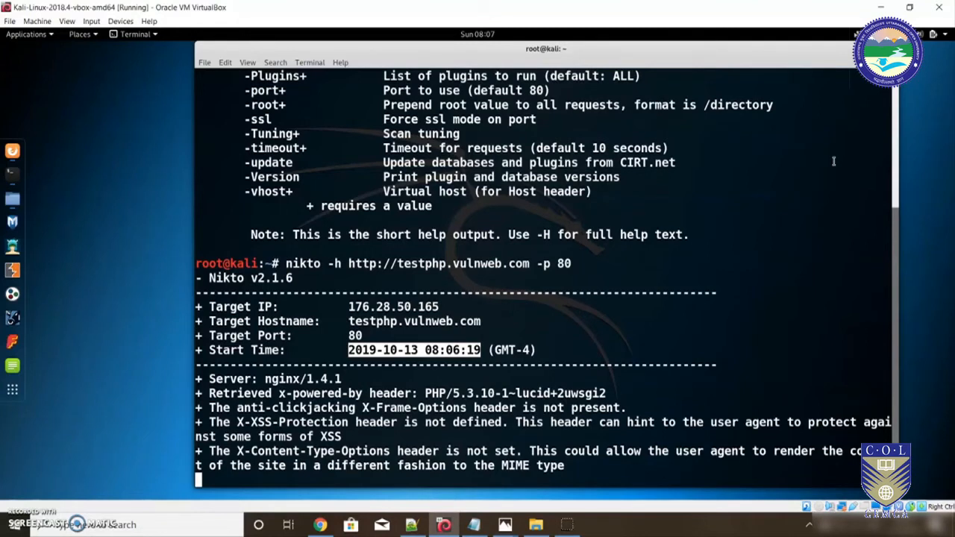
pyautogui.scroll(-3)
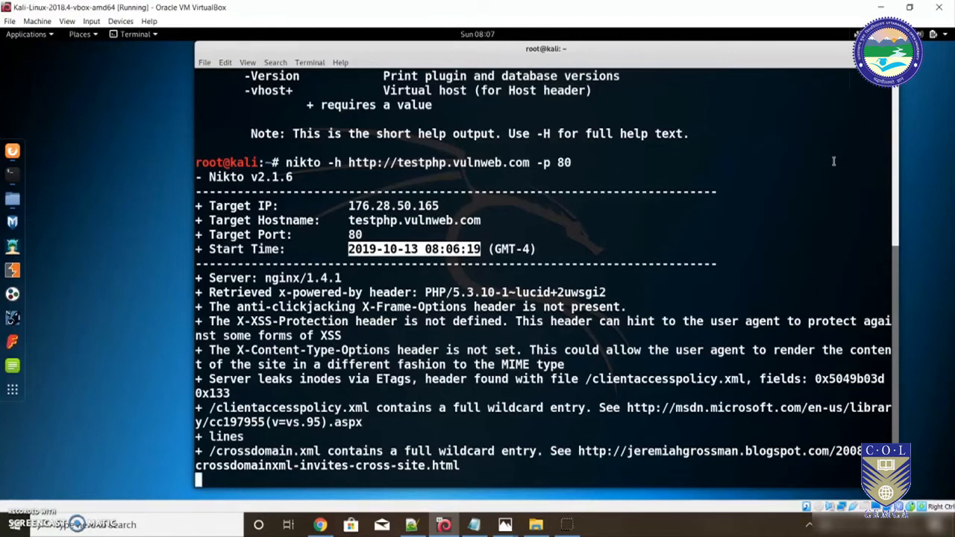
pyautogui.press('ctrl+c')
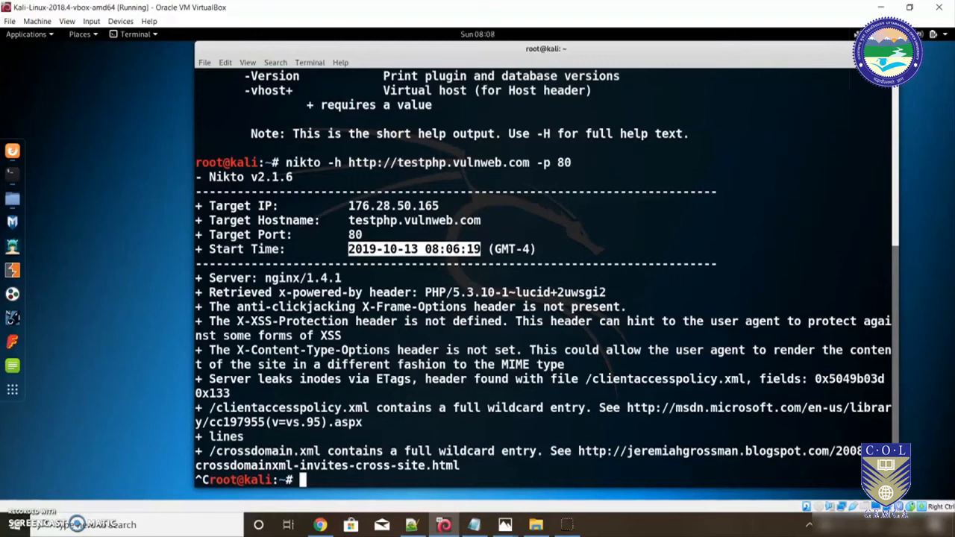
# Enter a nikto command saving results as txt, then erase and cancel it.
pyautogui.write('niktoh http://testphp.vulnweb.com/ -p 80 -o results -F txt')
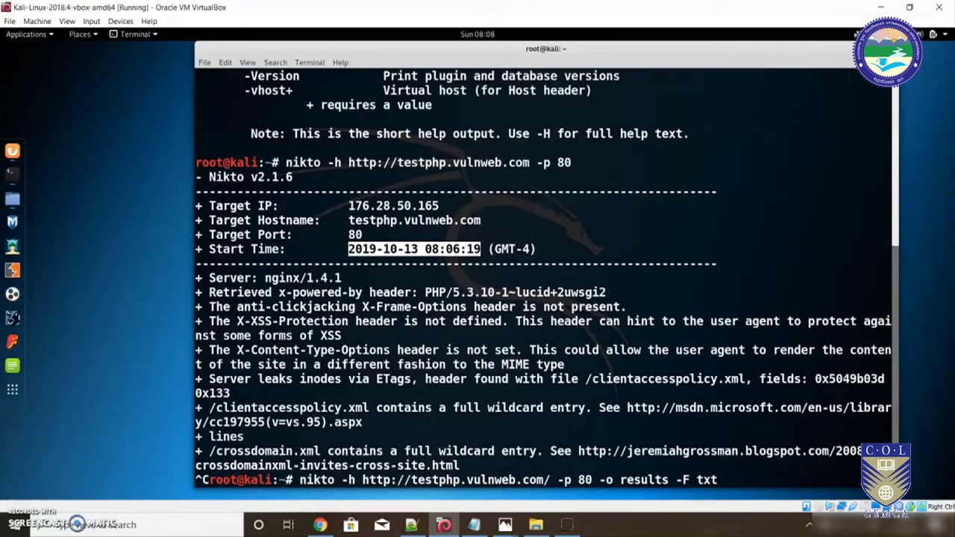
pyautogui.moveTo(620, 480)
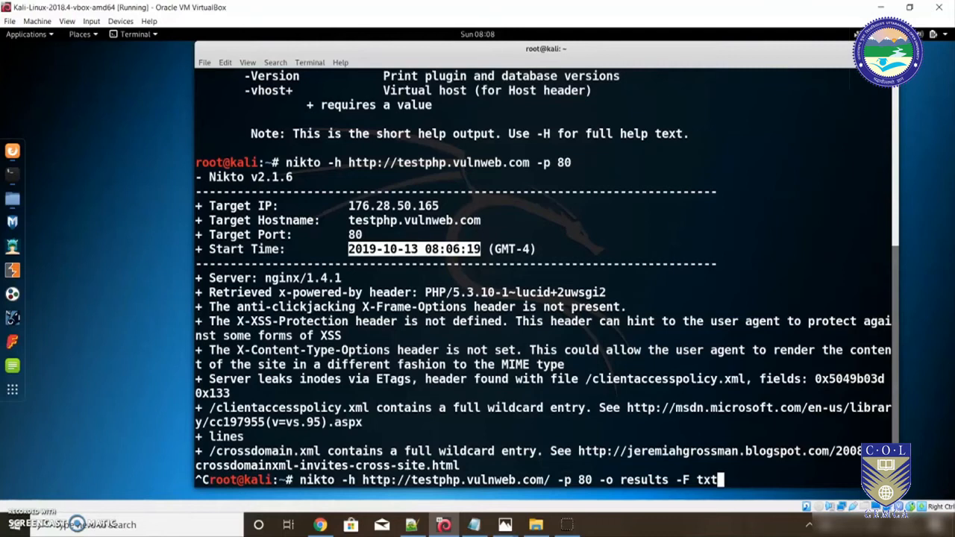
pyautogui.press('BackSpace')
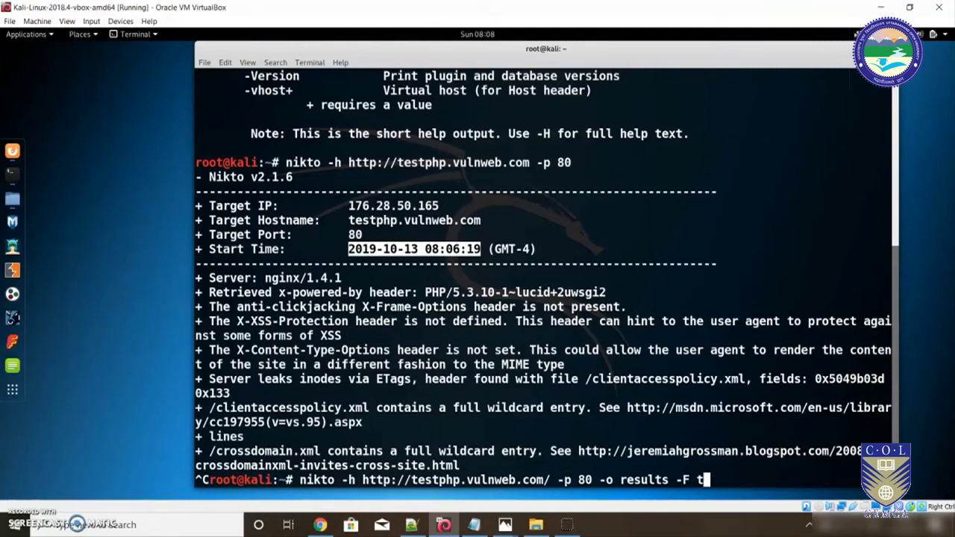
pyautogui.press('ctrl+c')
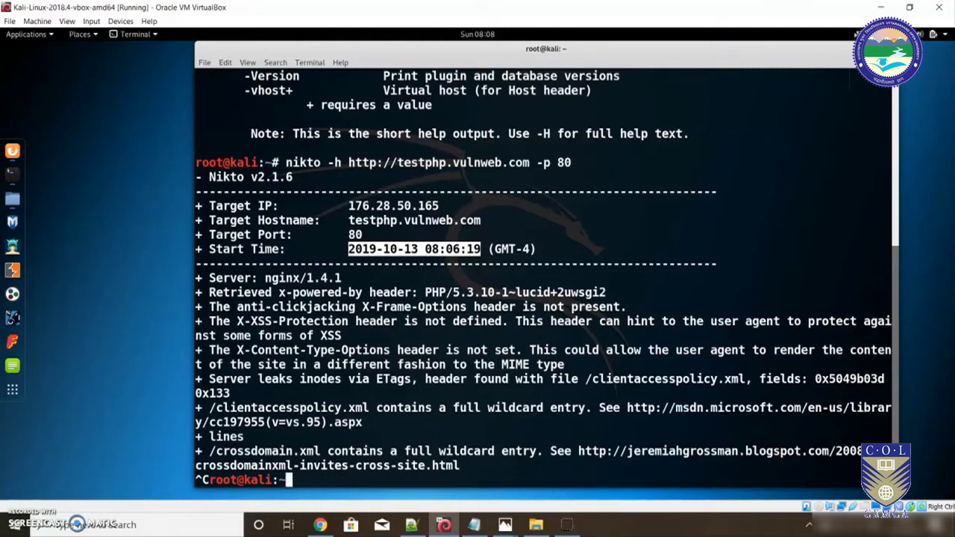
# Begin entering the cd Desktop command.
pyautogui.write('cd')
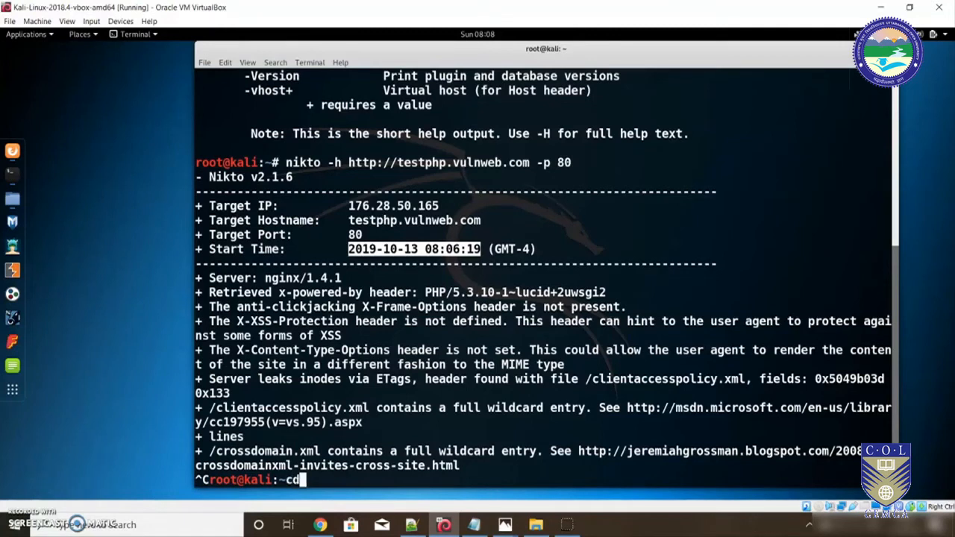
pyautogui.write('De')
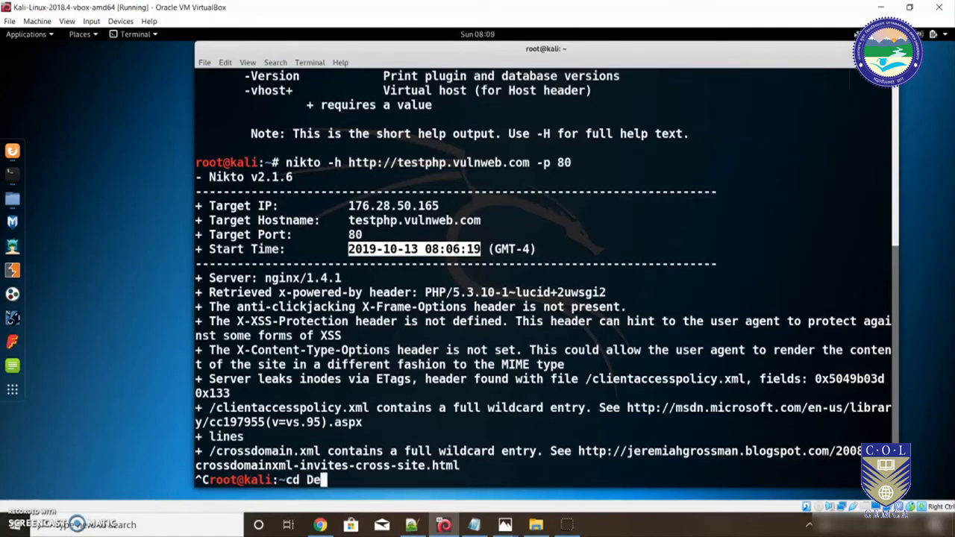
pyautogui.write('skty')
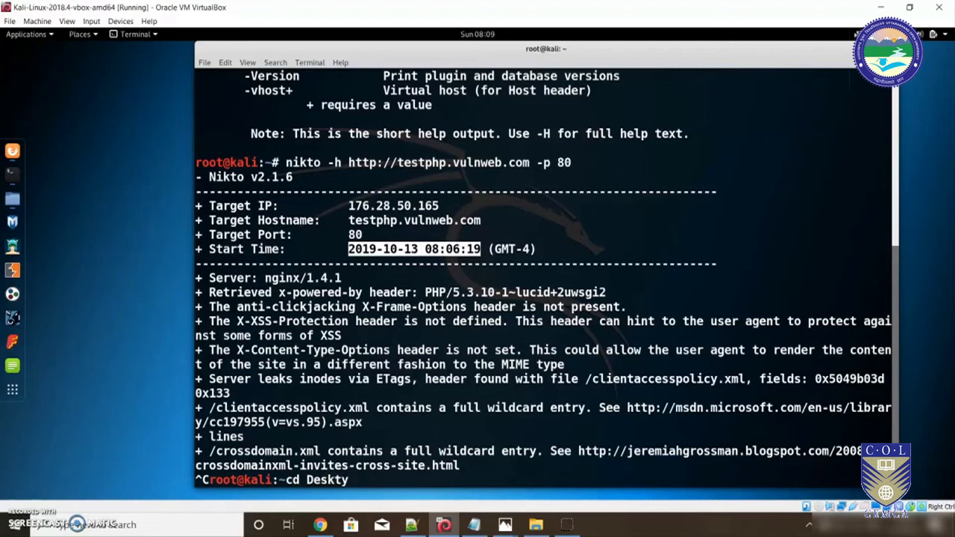
pyautogui.press('Return')
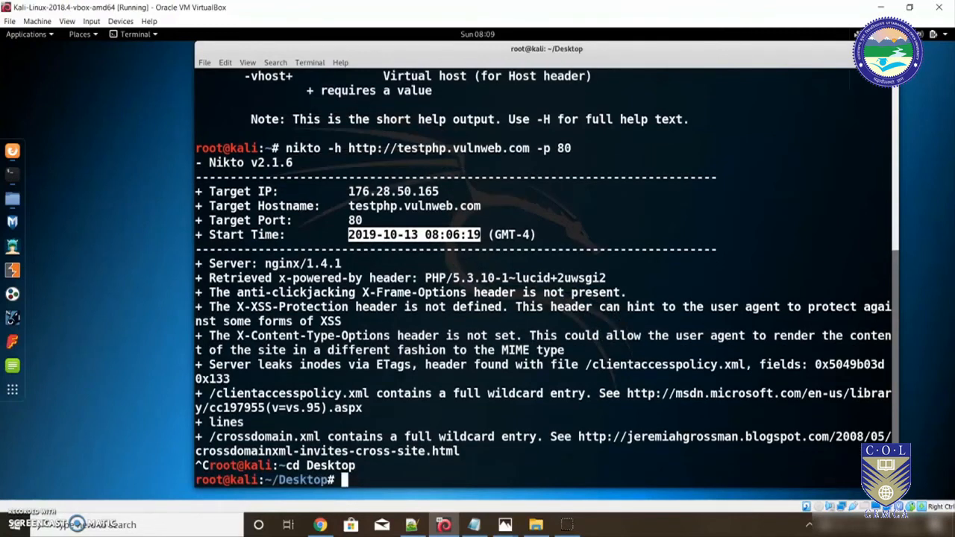
pyautogui.write('nikto -h http://testphp.vulnweb.com -p 80')
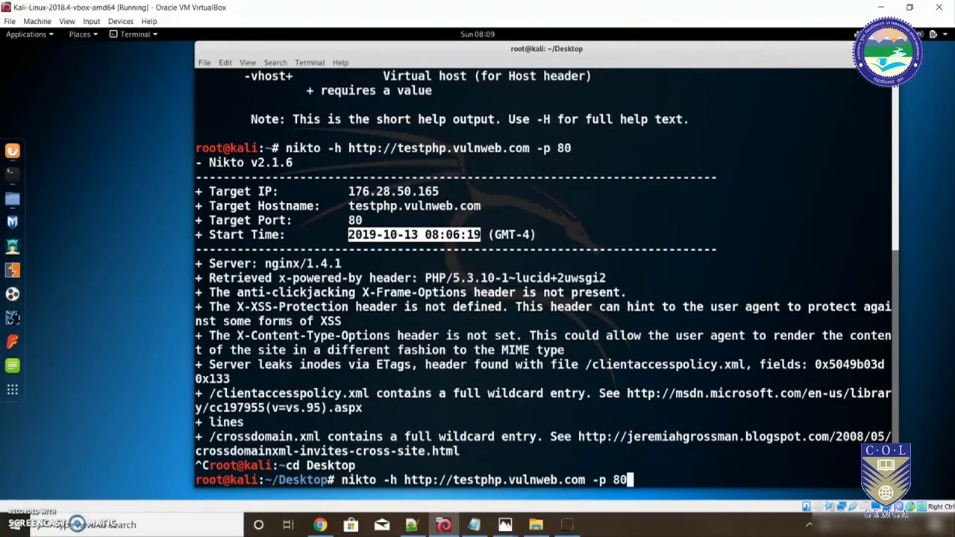
pyautogui.write('/ -o results -F txt')
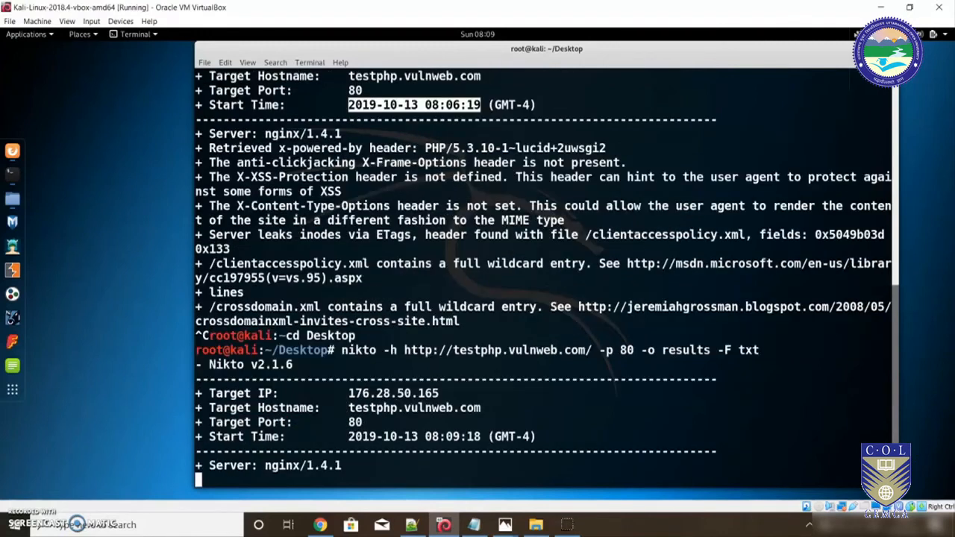
pyautogui.scroll(-3)
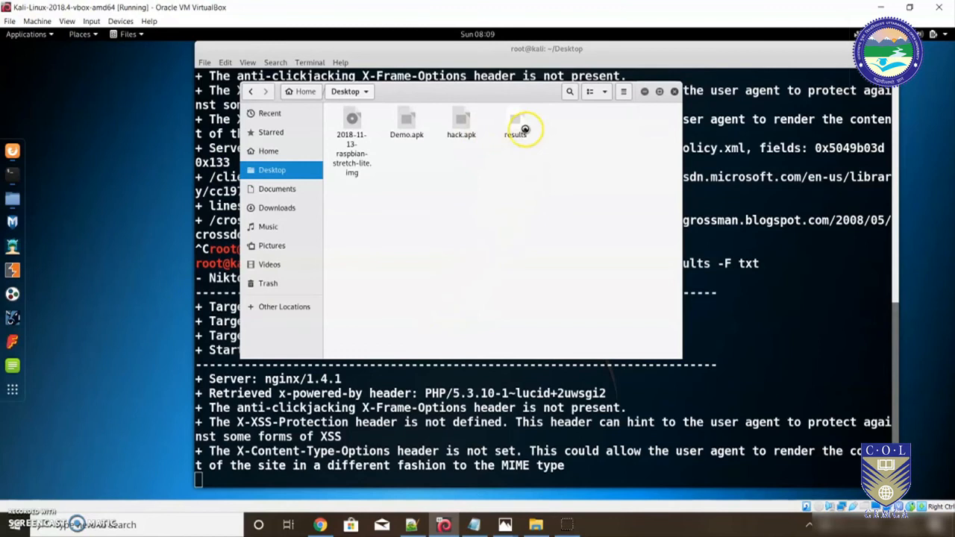
# Double-click the results file in the Desktop folder until it opens as text.
pyautogui.click(515, 123)
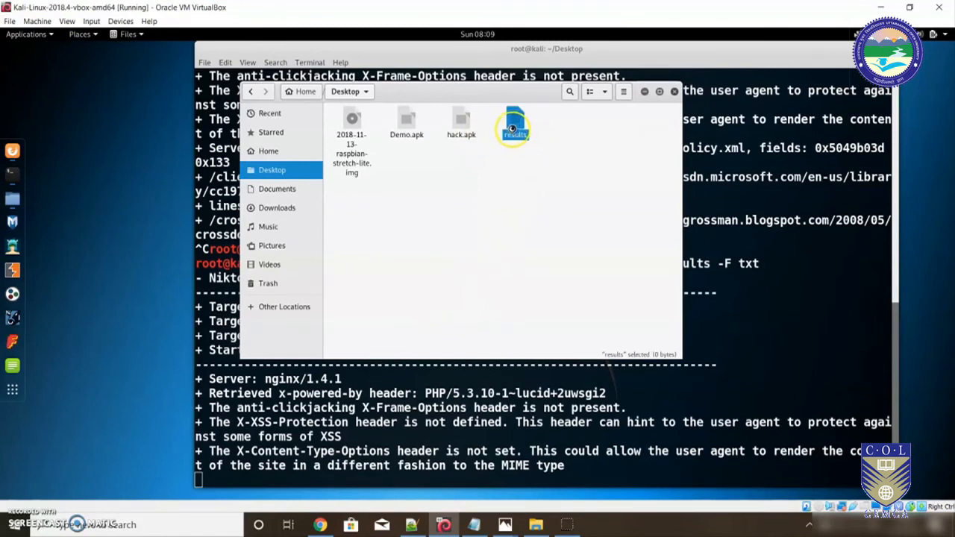
pyautogui.doubleClick(514, 123)
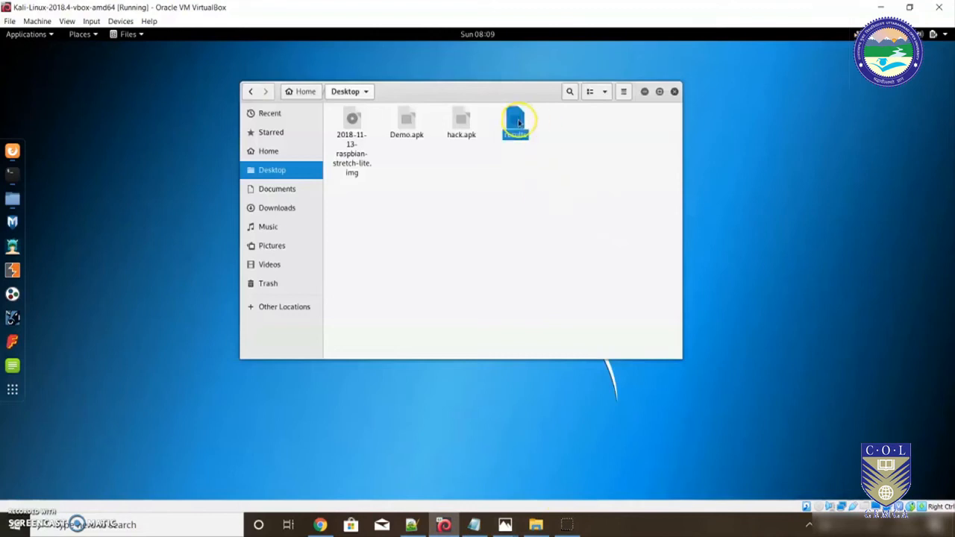
pyautogui.click(514, 123)
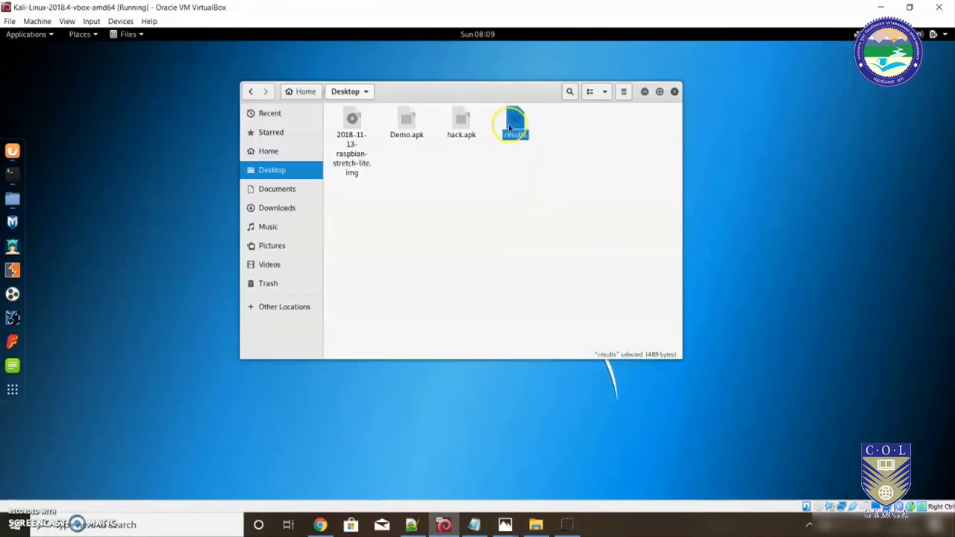
pyautogui.doubleClick(514, 123)
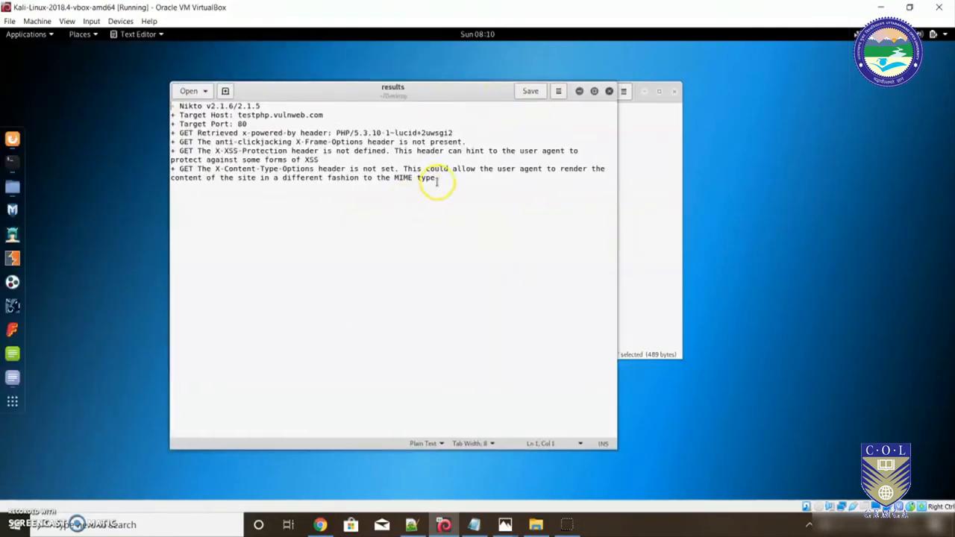
# Jump through the saved Nikto report and close the Text Editor window.
pyautogui.press('ctrl+a')
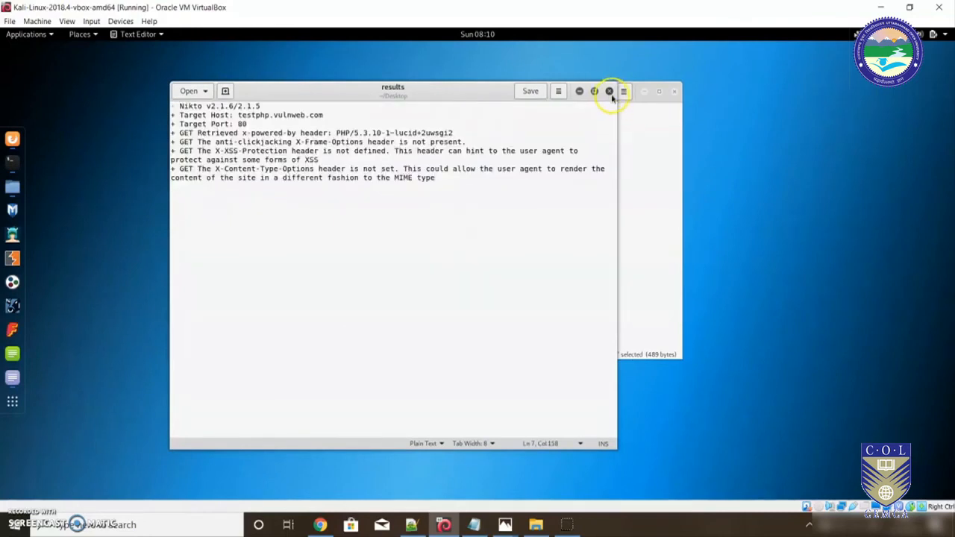
pyautogui.click(609, 91)
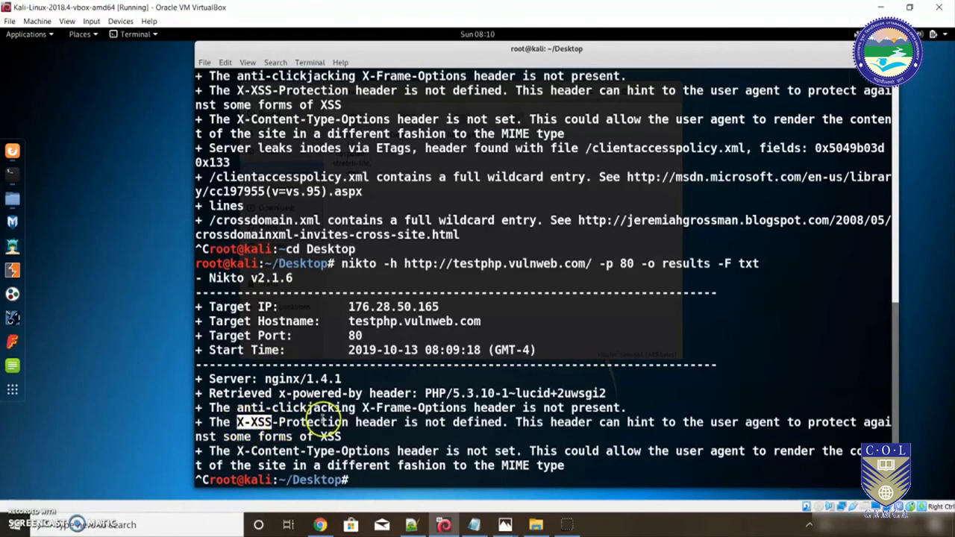
pyautogui.moveTo(530, 427)
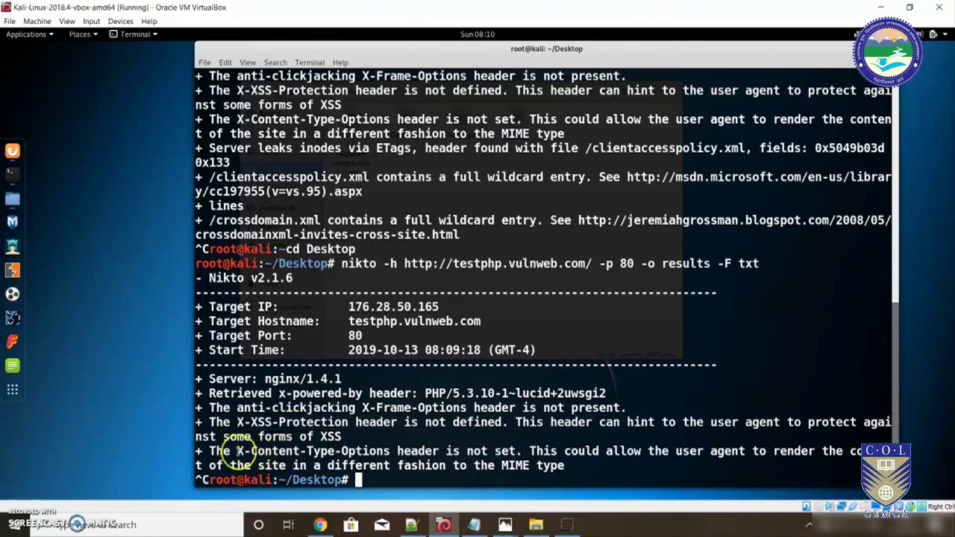
pyautogui.doubleClick(267, 451)
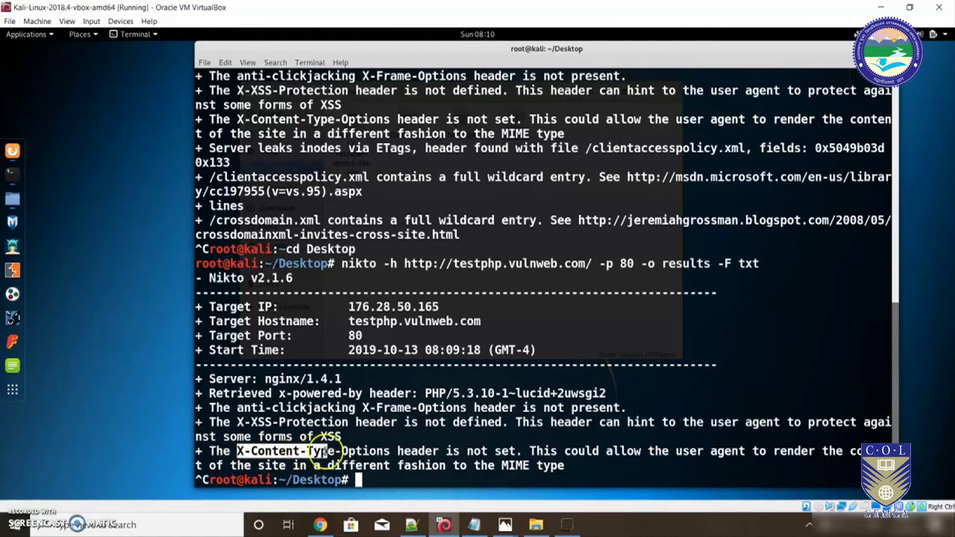
pyautogui.moveTo(410, 422)
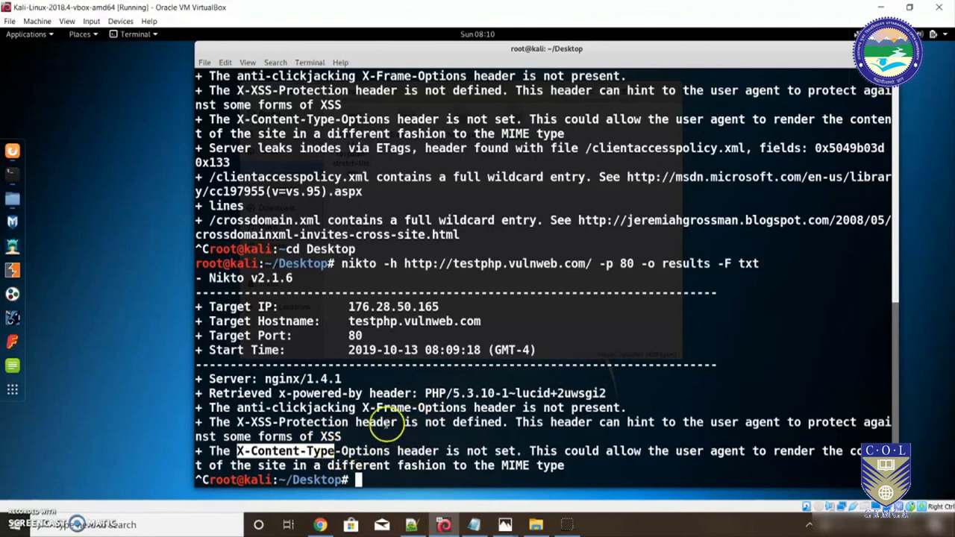
pyautogui.moveTo(479, 324)
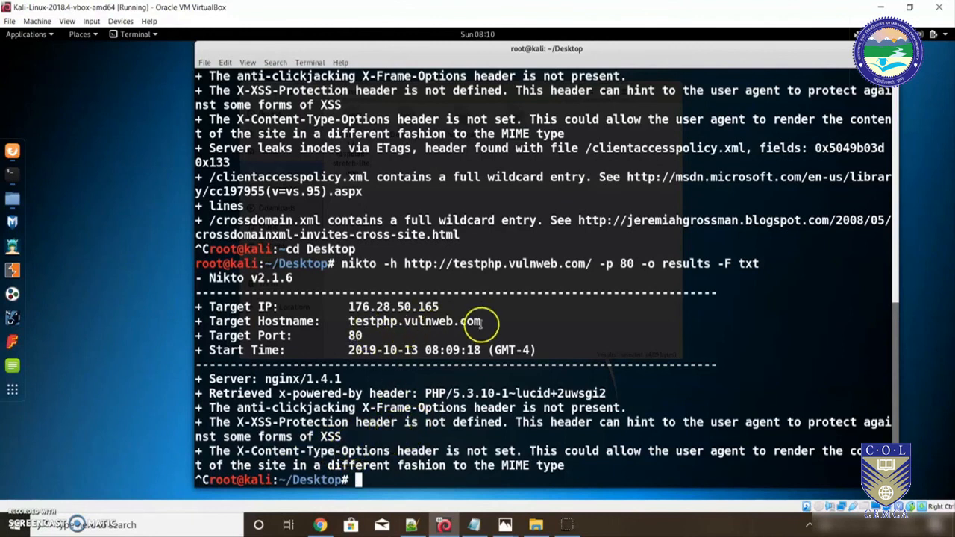
pyautogui.doubleClick(413, 321)
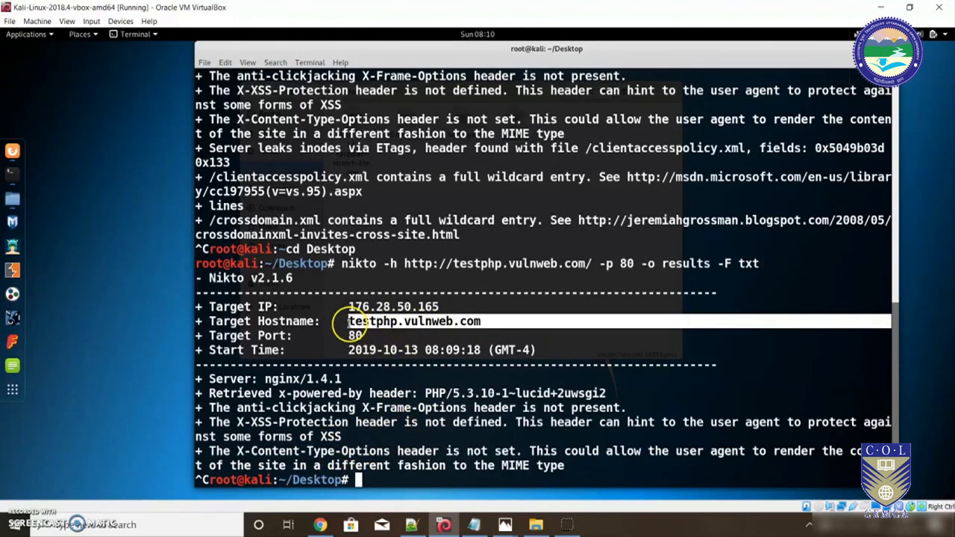